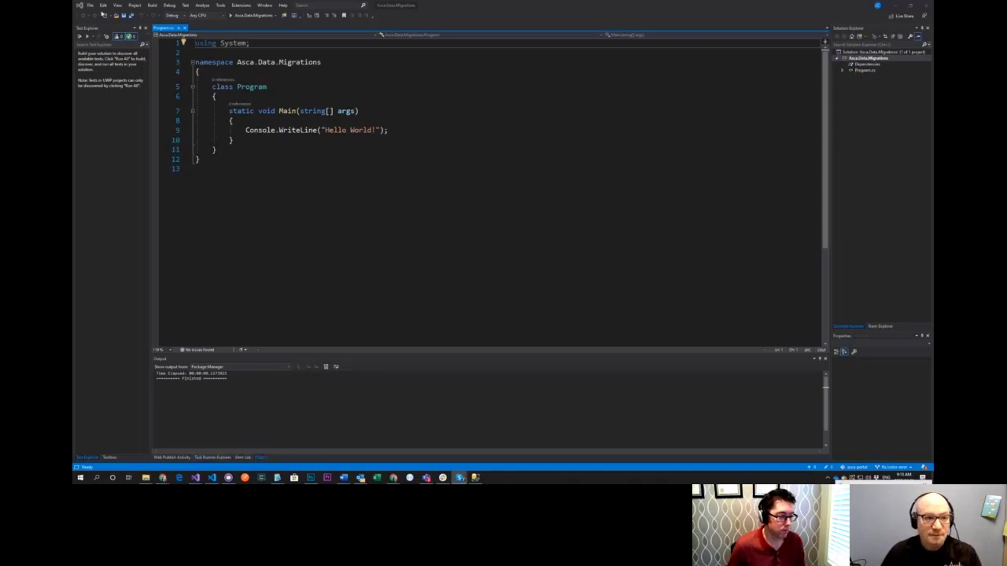
Expand View > Other Windows to show the additional tool windows list
{"action": "left_click", "coordinate": [116, 6]}
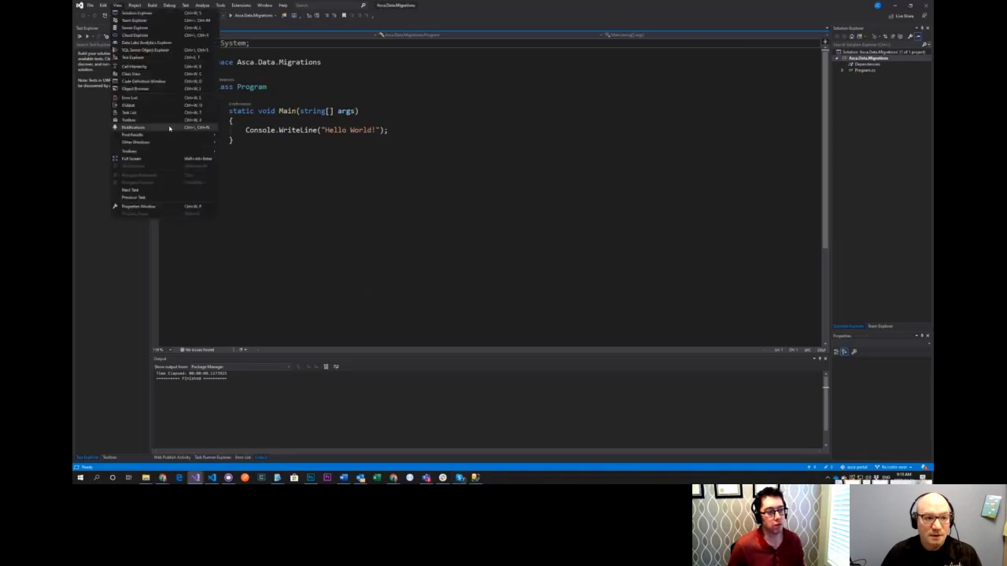
{"action": "mouse_move", "coordinate": [167, 206]}
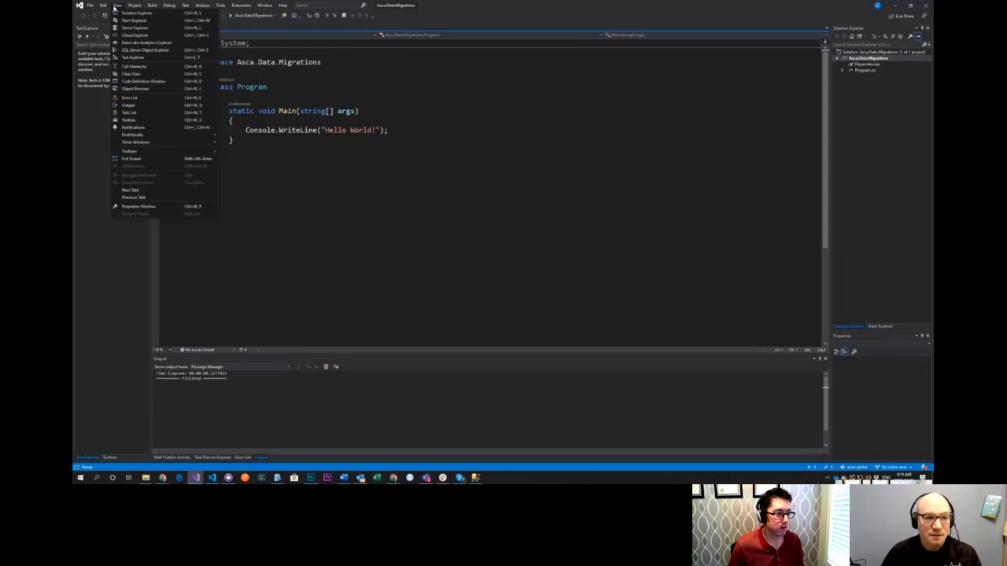
{"action": "left_click", "coordinate": [135, 141]}
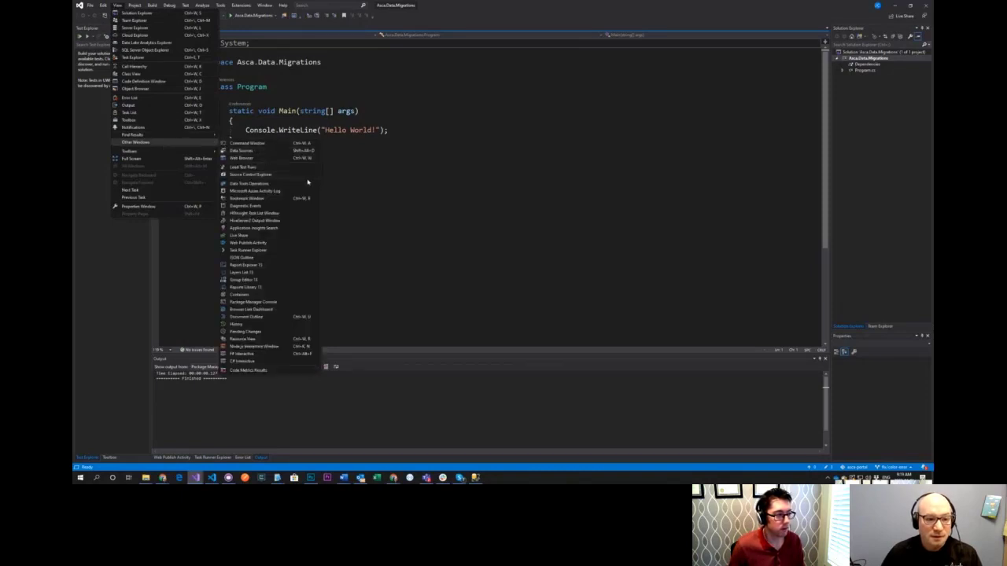
{"action": "mouse_move", "coordinate": [377, 264]}
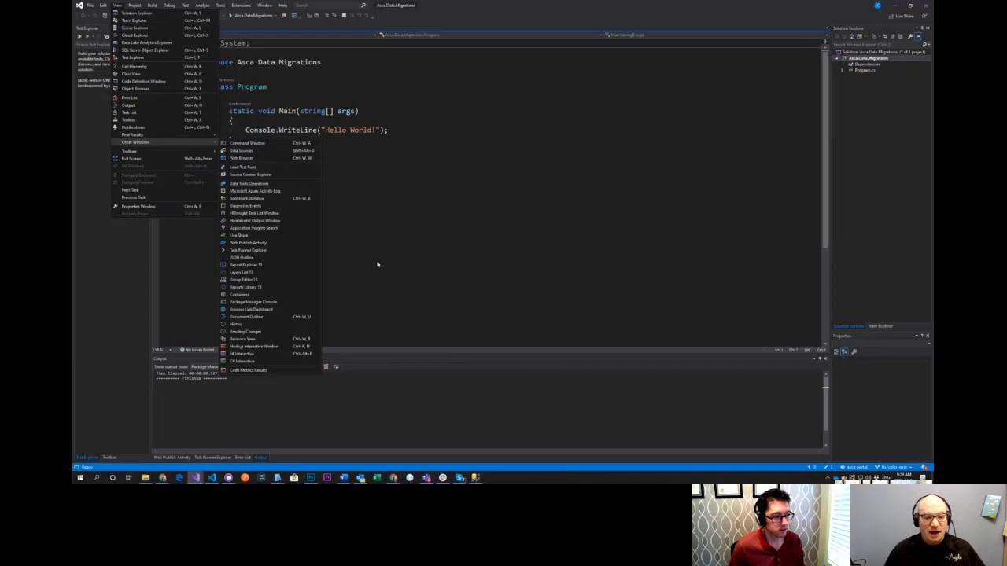
{"action": "mouse_move", "coordinate": [296, 258]}
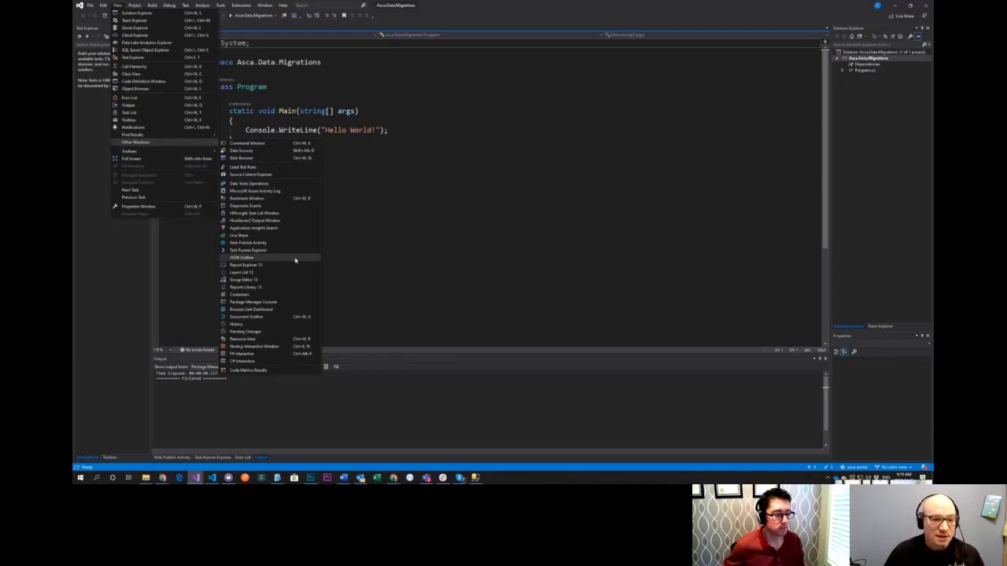
{"action": "mouse_move", "coordinate": [250, 182]}
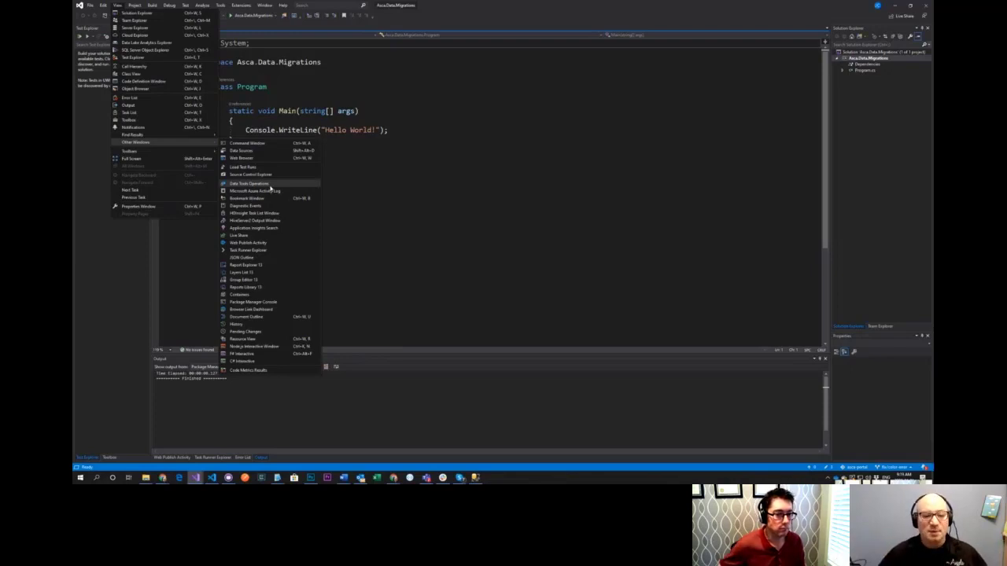
{"action": "mouse_move", "coordinate": [267, 220]}
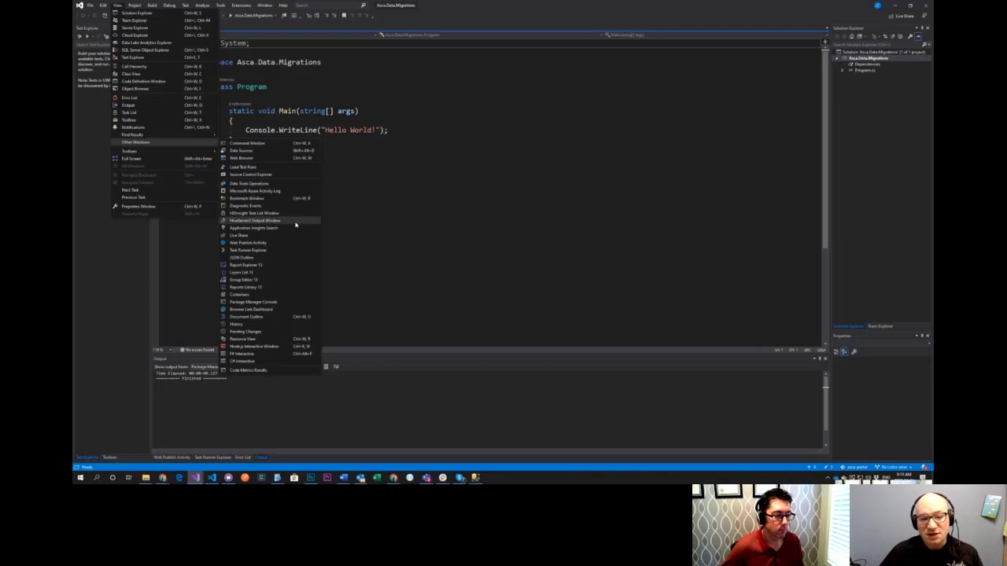
{"action": "mouse_move", "coordinate": [296, 295]}
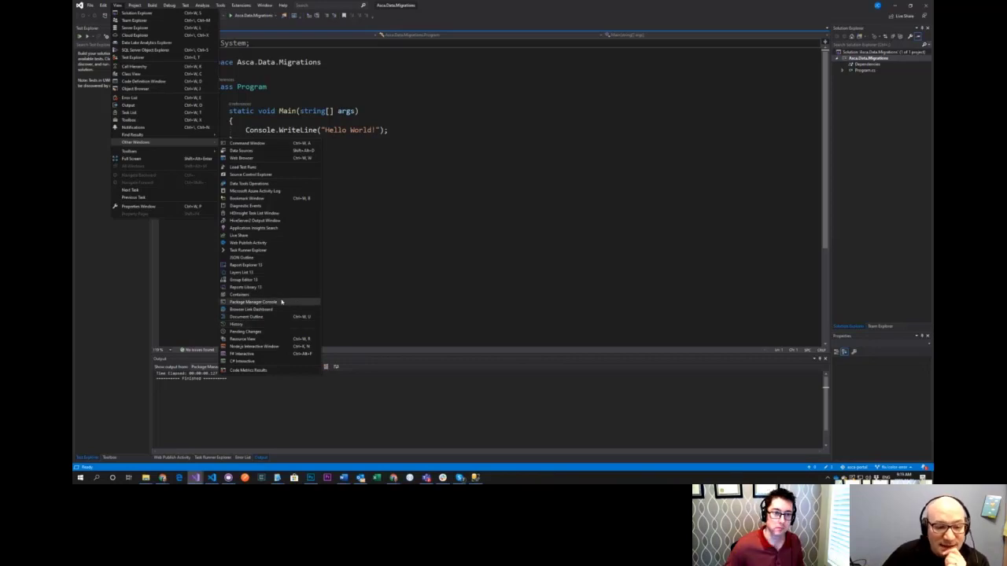
Show the Package Manager Console beneath the Hello World program
{"action": "left_click", "coordinate": [253, 302]}
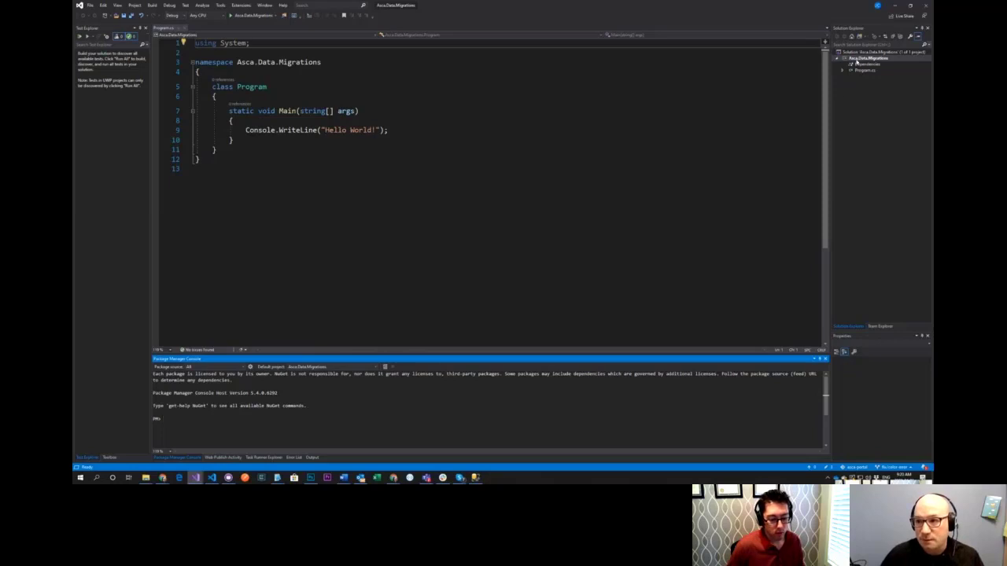
{"action": "right_click", "coordinate": [865, 58]}
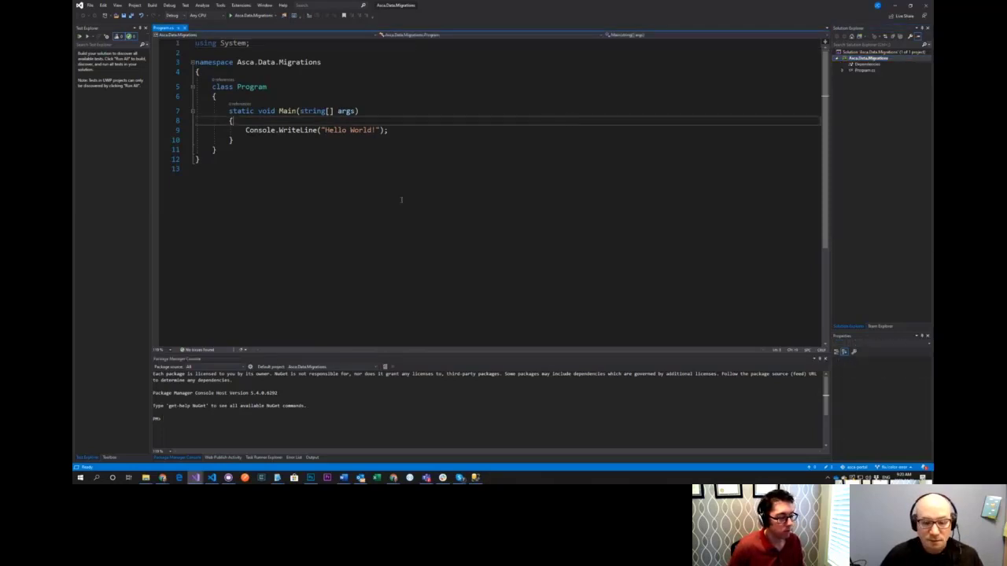
{"action": "mouse_move", "coordinate": [475, 478]}
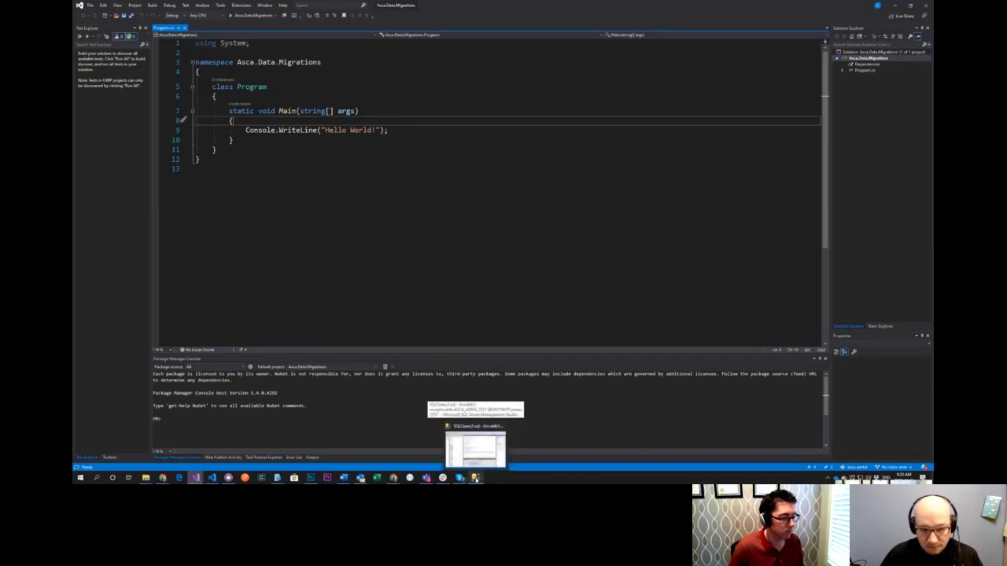
In SSMS, start the Generate Scripts wizard from the database's Tasks menu
{"action": "left_click", "coordinate": [475, 448]}
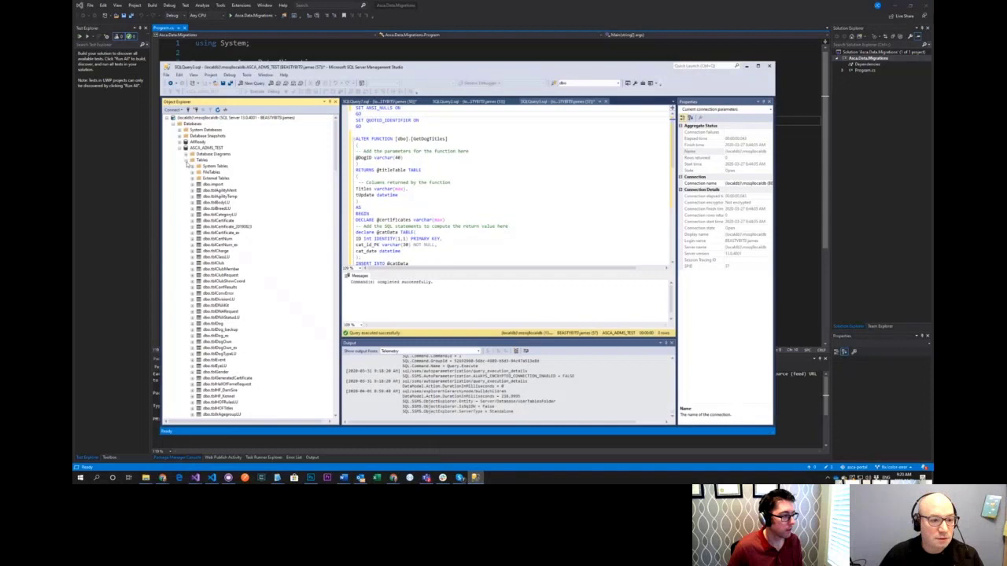
{"action": "left_click", "coordinate": [187, 166]}
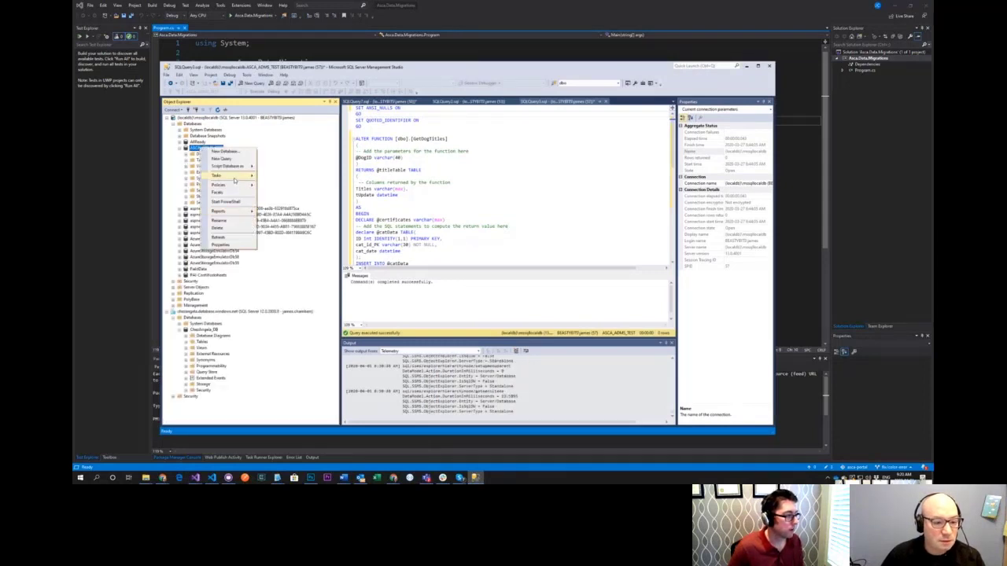
{"action": "left_click", "coordinate": [217, 175]}
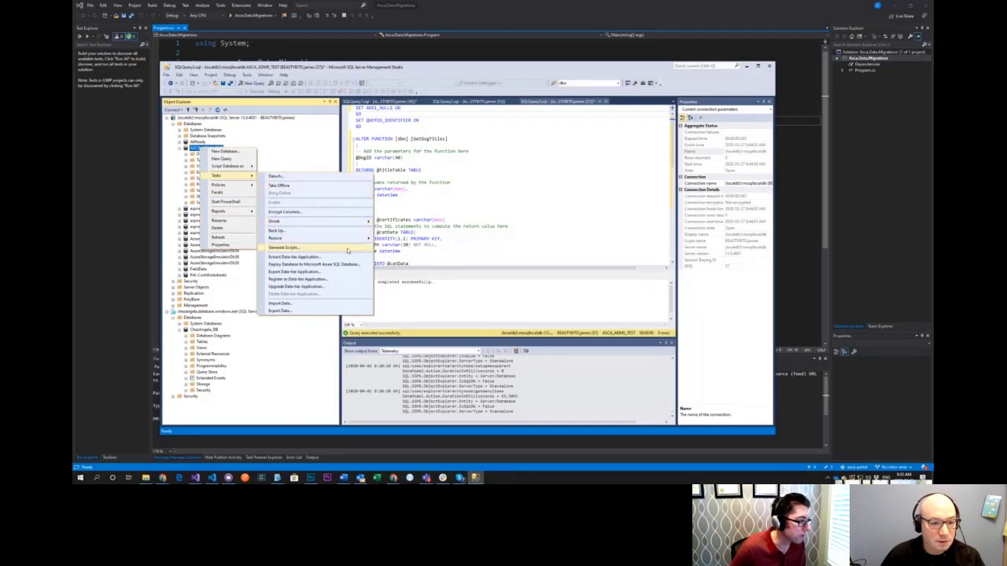
{"action": "left_click", "coordinate": [284, 247]}
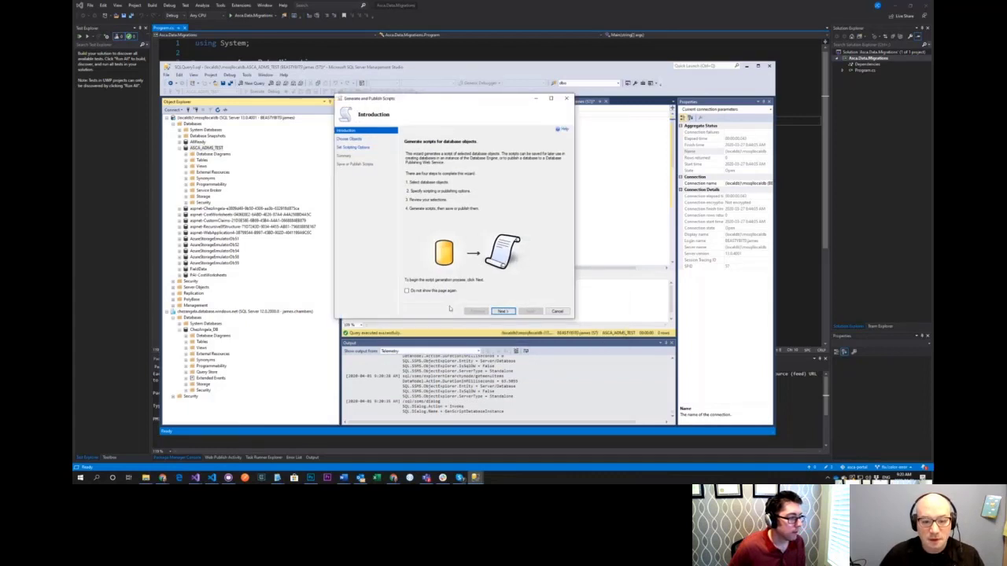
Keep 'Script entire database' and advance to the output options page
{"action": "left_click", "coordinate": [503, 311]}
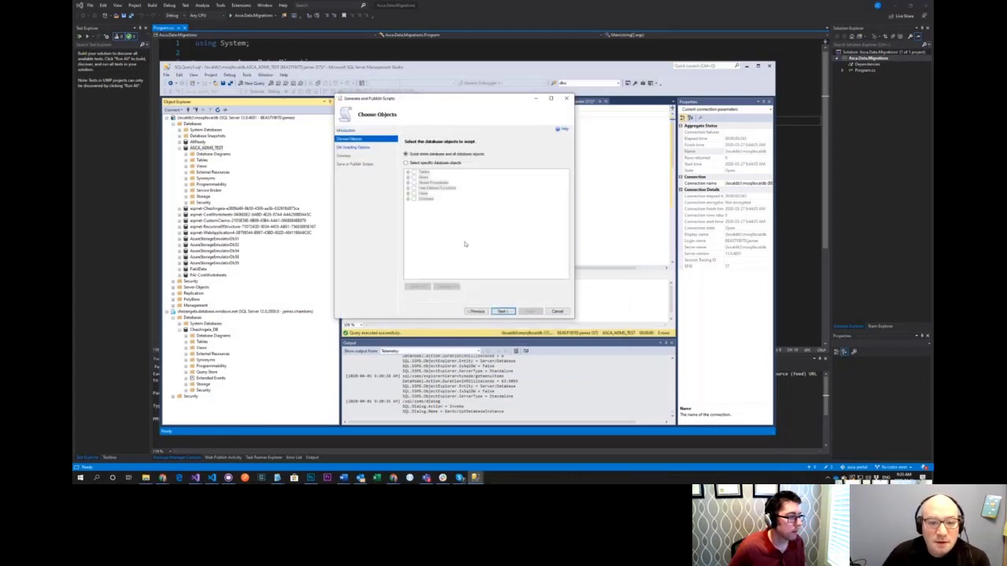
{"action": "left_click", "coordinate": [406, 162]}
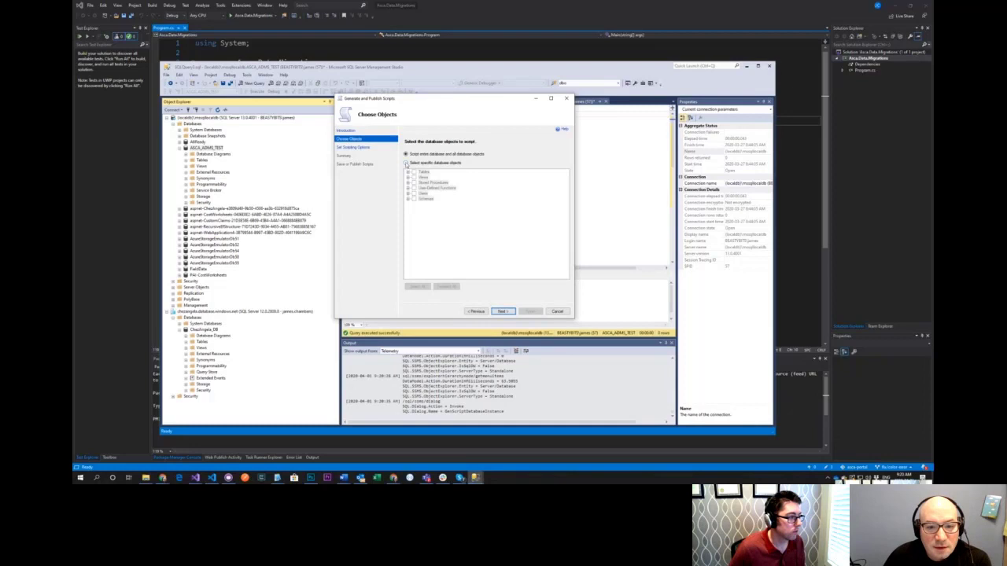
{"action": "left_click", "coordinate": [406, 155]}
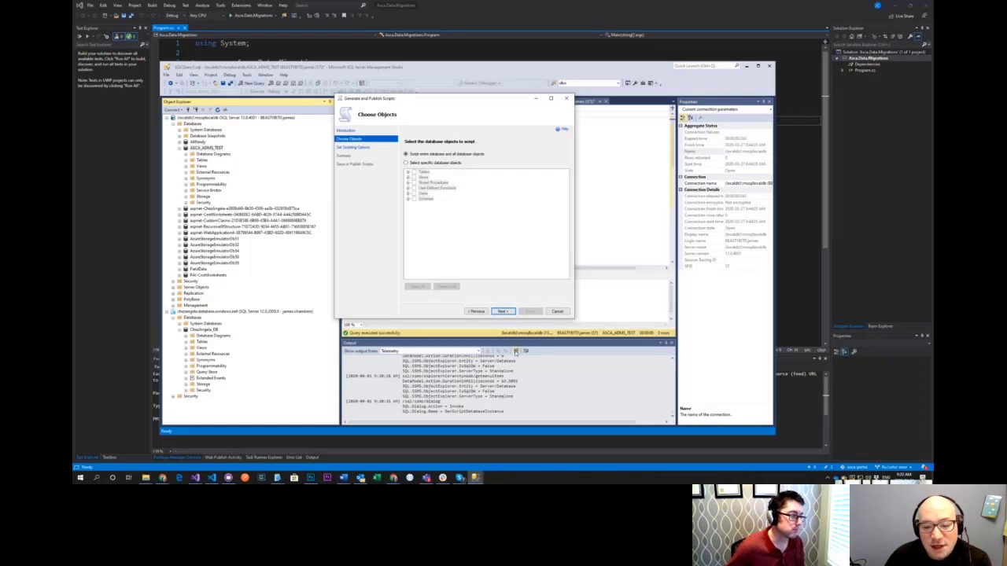
{"action": "left_click", "coordinate": [504, 311]}
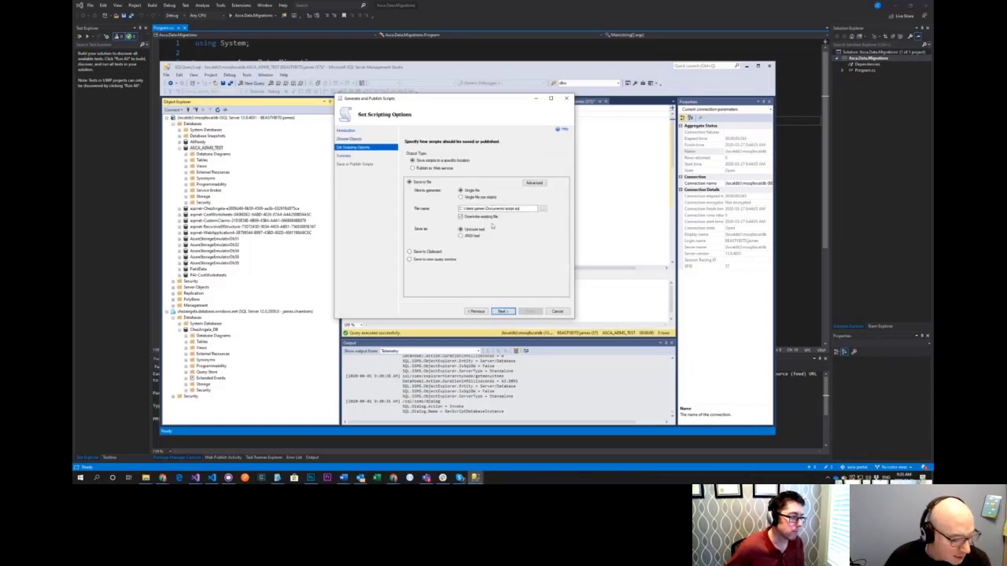
Choose Save to Clipboard, review the summary and run the script generation
{"action": "left_click", "coordinate": [460, 217]}
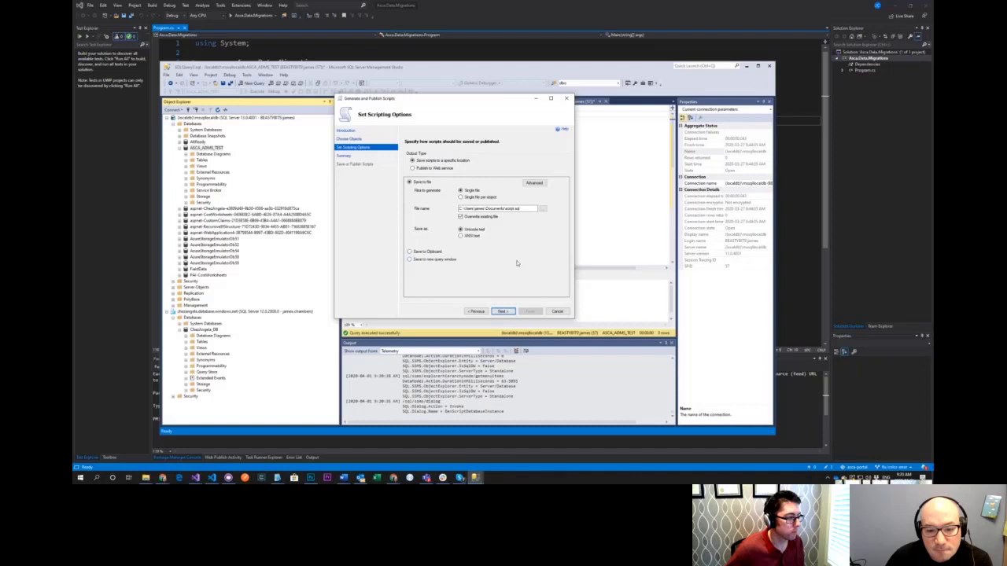
{"action": "left_click", "coordinate": [409, 251]}
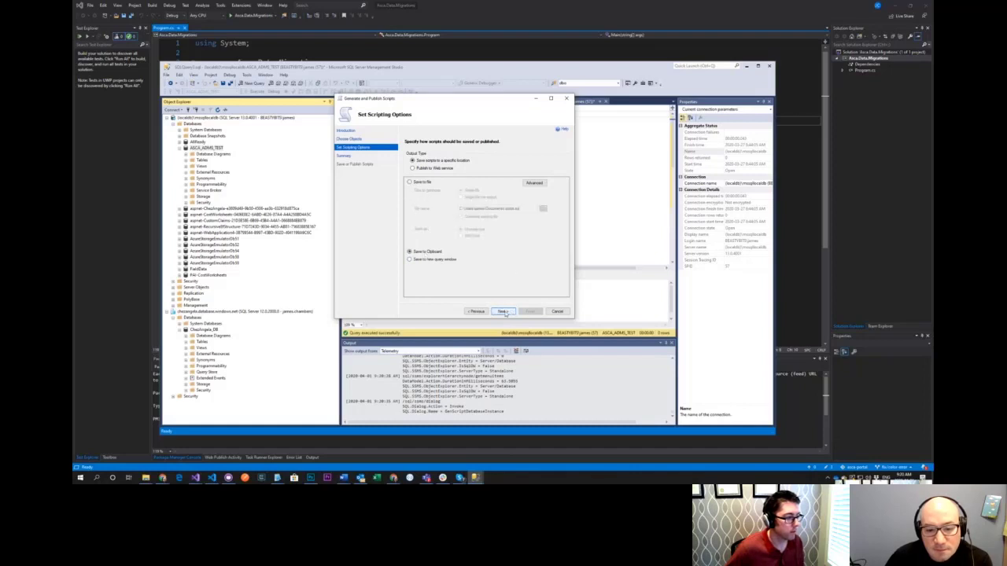
{"action": "left_click", "coordinate": [503, 311]}
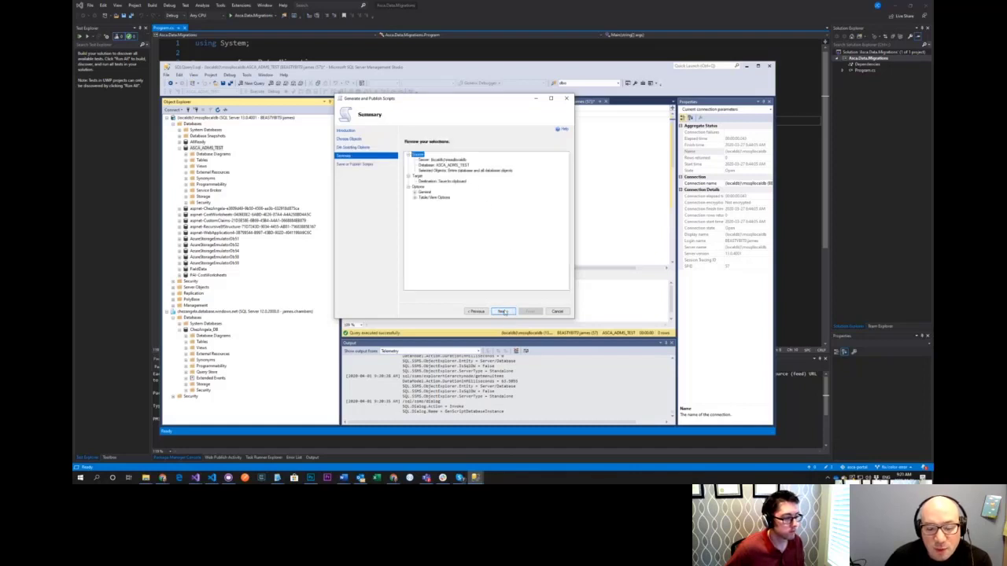
{"action": "left_click", "coordinate": [504, 312]}
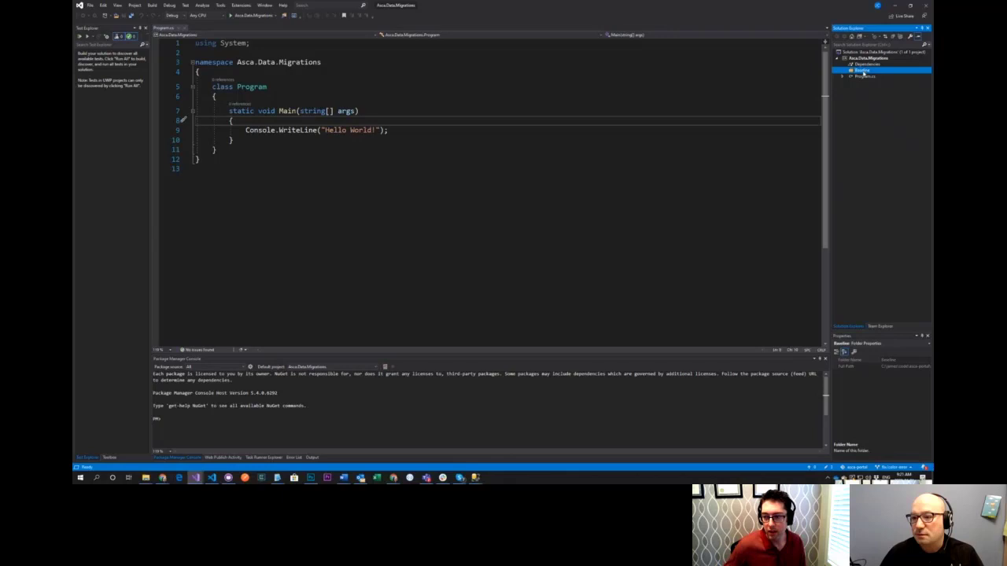
Add a new Text File named Baseline.sql to the project folder
{"action": "right_click", "coordinate": [860, 69]}
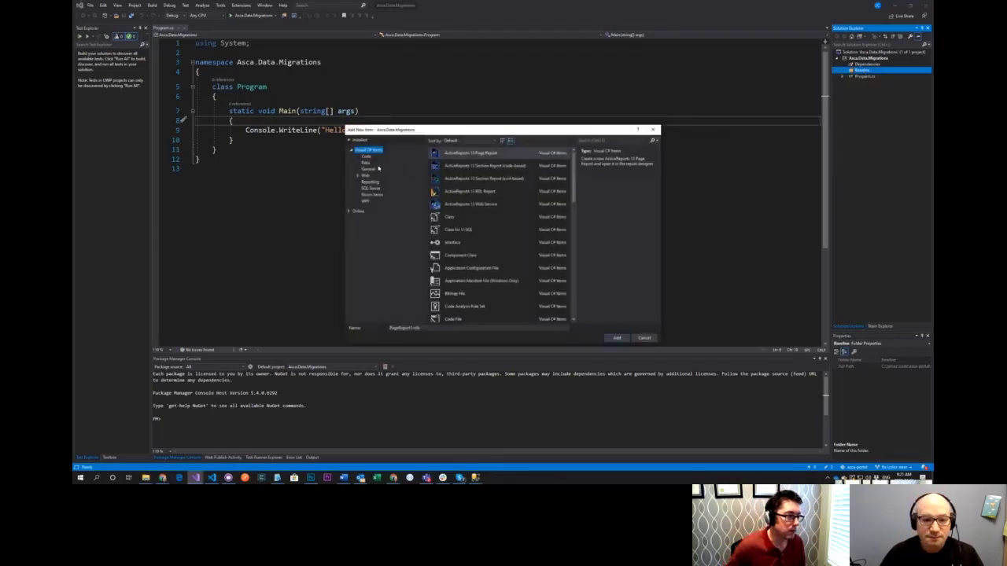
{"action": "left_click", "coordinate": [368, 170]}
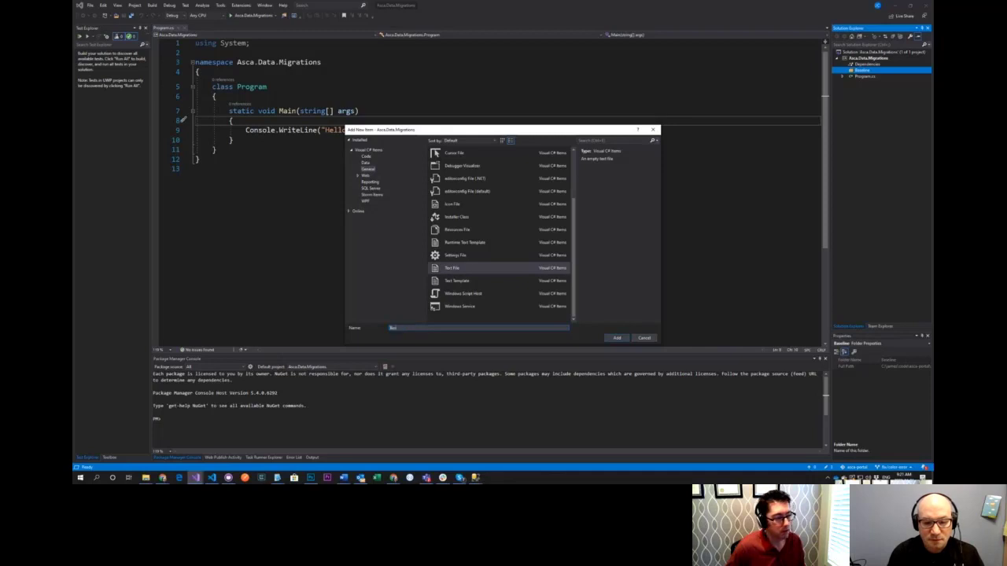
{"action": "type", "text": "Baseline.sql"}
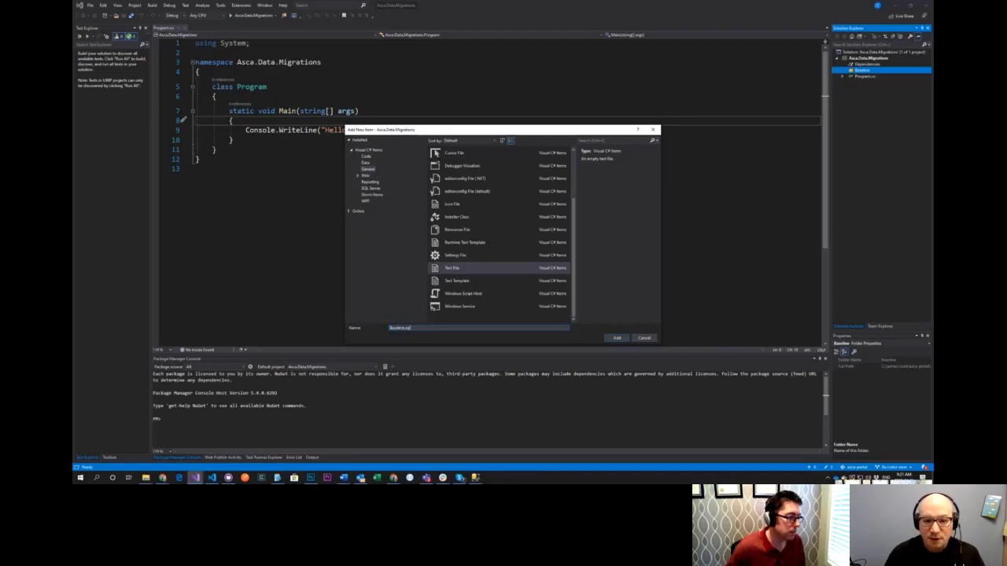
{"action": "left_click", "coordinate": [616, 336]}
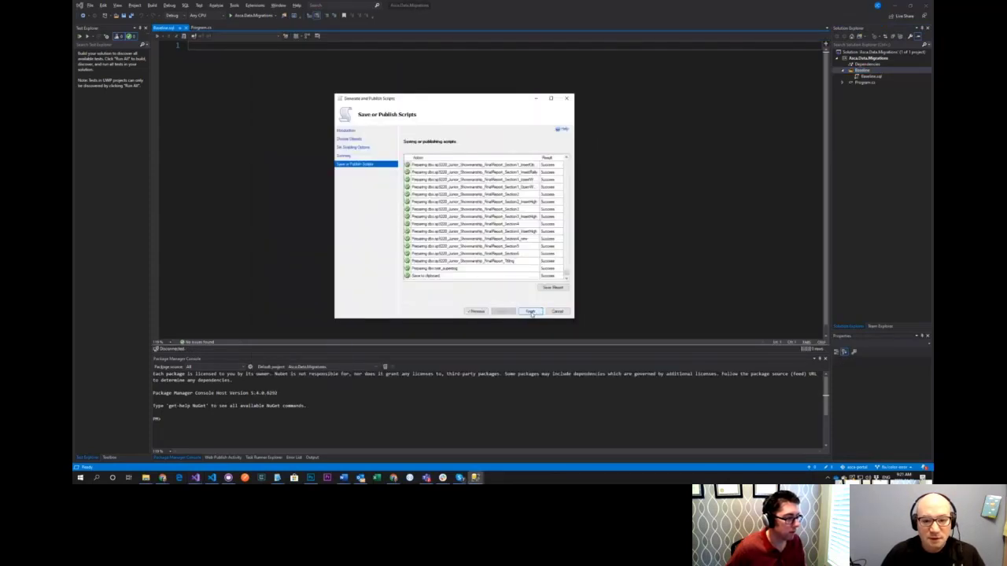
Close the finished wizard so Baseline.sql holds the generated database script
{"action": "left_click", "coordinate": [532, 311]}
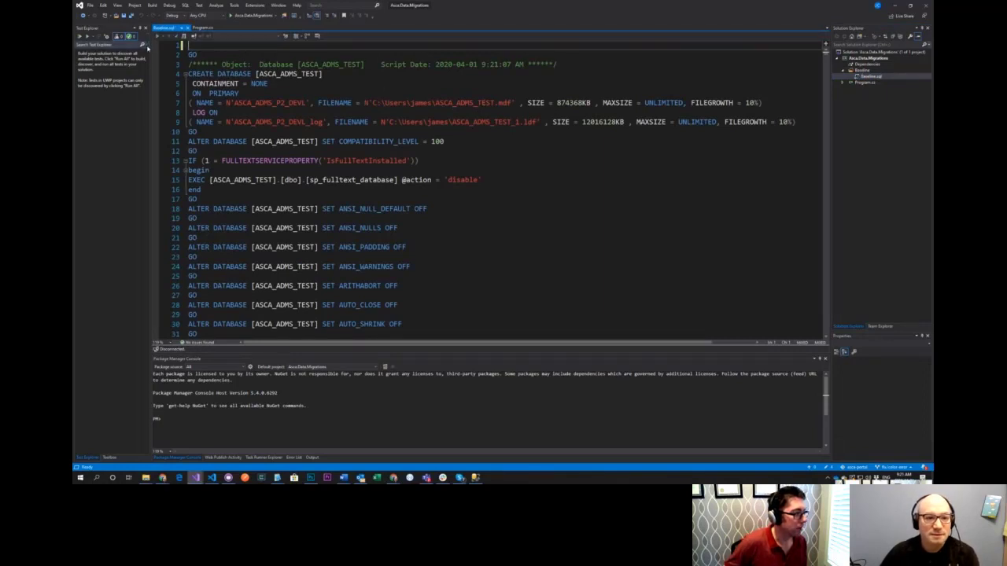
Remove the CREATE DATABASE ASCA_ADMS_TEST block and its file settings from the script top
{"action": "scroll", "scroll_direction": "up", "scroll_amount": 3}
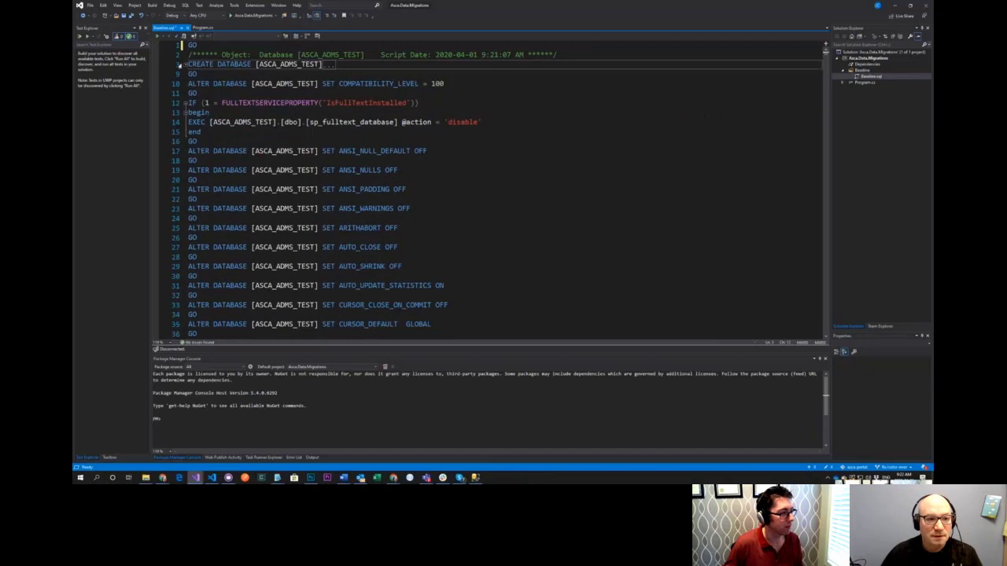
{"action": "scroll", "scroll_direction": "up", "scroll_amount": 3}
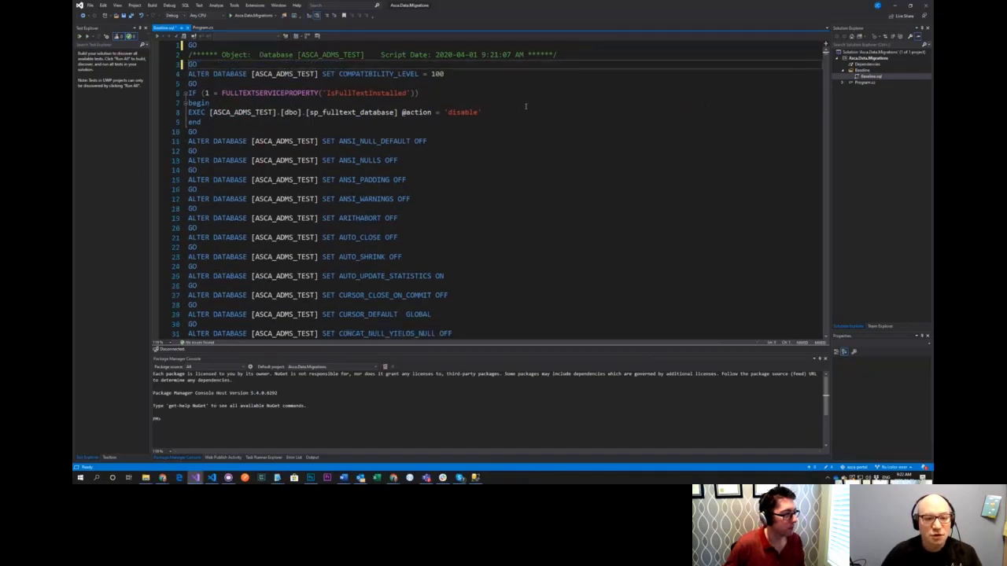
{"action": "double_click", "coordinate": [285, 74]}
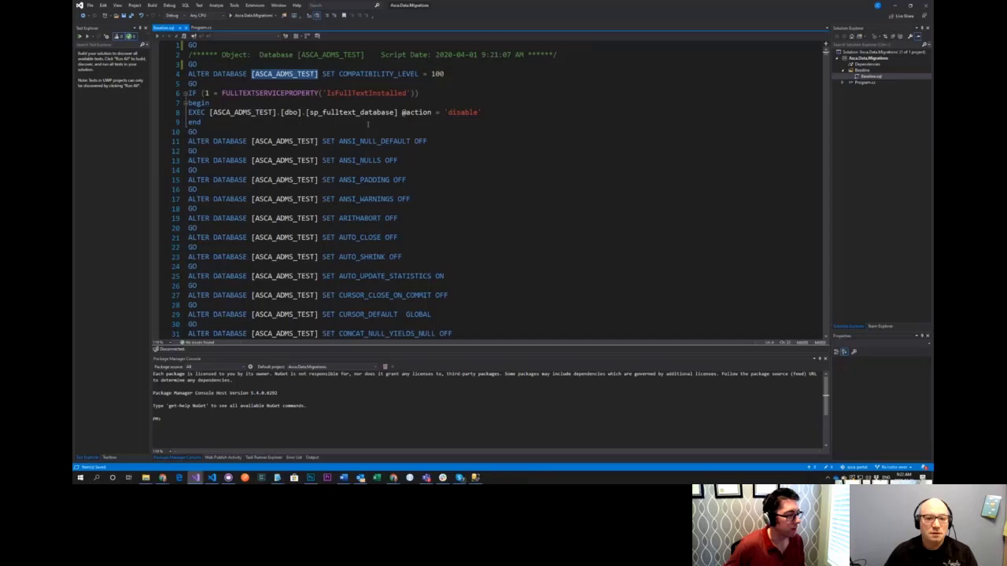
{"action": "scroll", "scroll_direction": "down", "scroll_amount": 3}
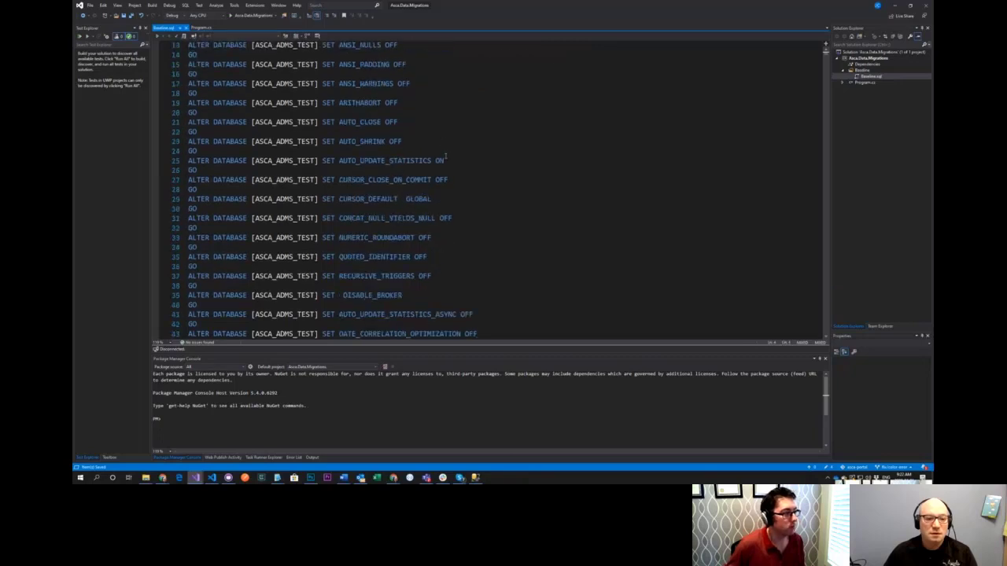
{"action": "scroll", "scroll_direction": "down", "scroll_amount": 3}
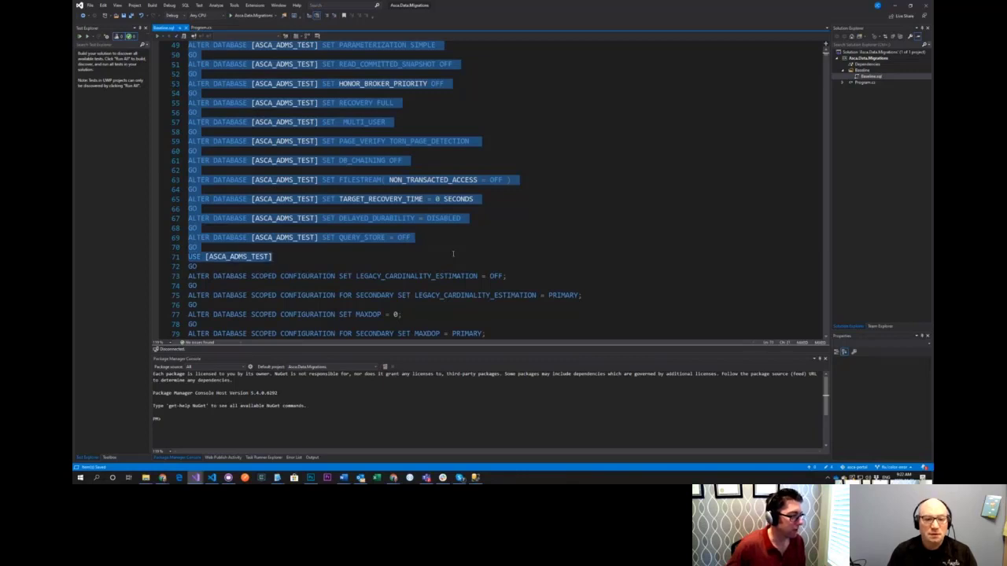
Delete the ALTER DATABASE options, users and NT AUTHORITY schemas so the script starts at CREATE SCHEMA [adms]
{"action": "scroll", "scroll_direction": "up", "scroll_amount": 3}
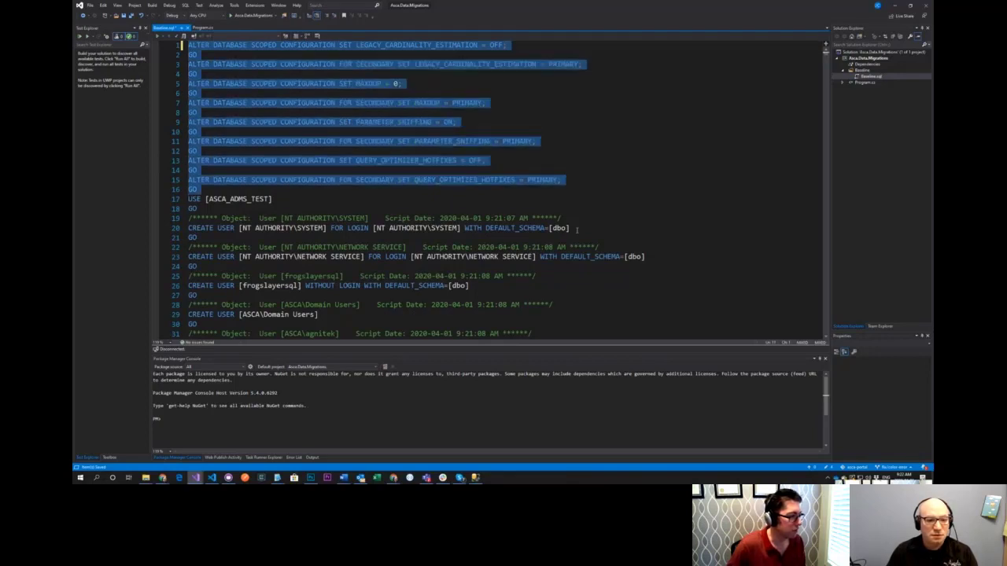
{"action": "scroll", "scroll_direction": "down", "scroll_amount": 3}
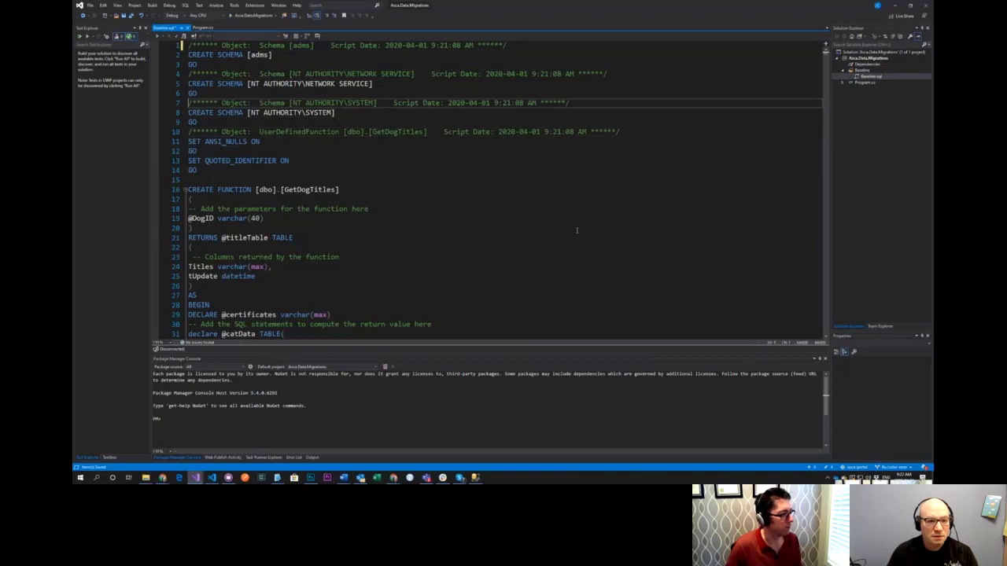
{"action": "left_click_drag", "start_coordinate": [189, 74], "coordinate": [374, 85]}
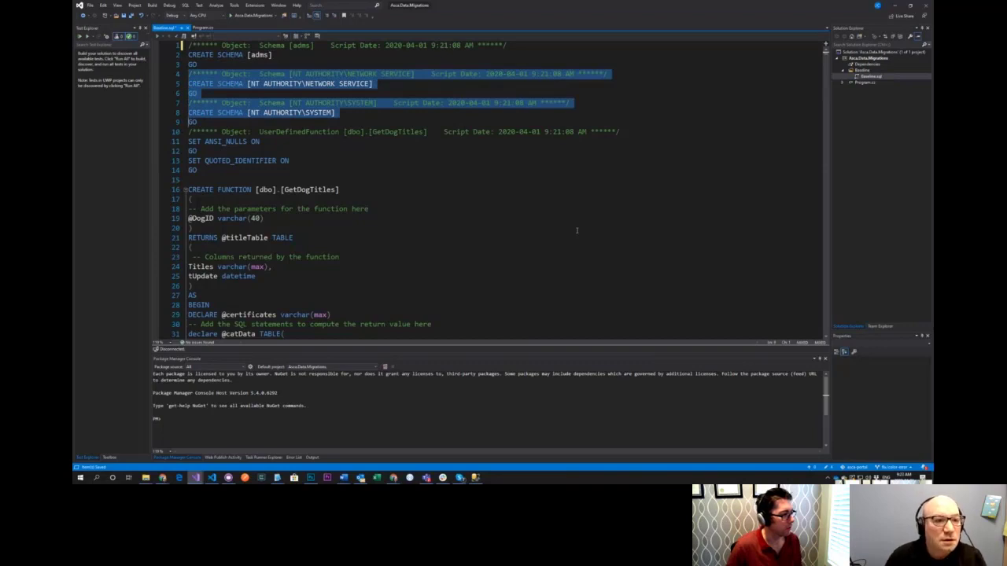
{"action": "scroll", "scroll_direction": "down", "scroll_amount": 3}
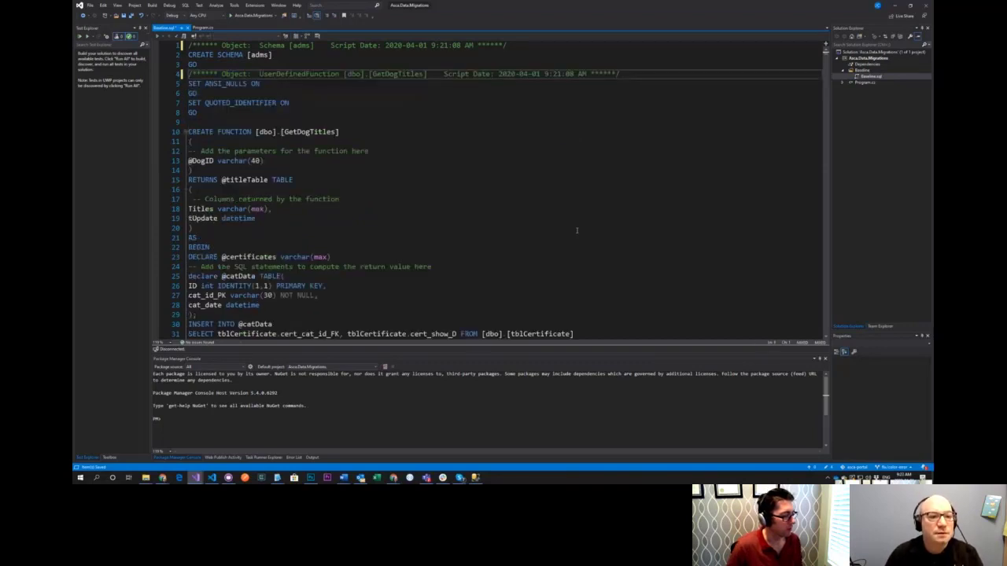
{"action": "scroll", "scroll_direction": "up", "scroll_amount": 3}
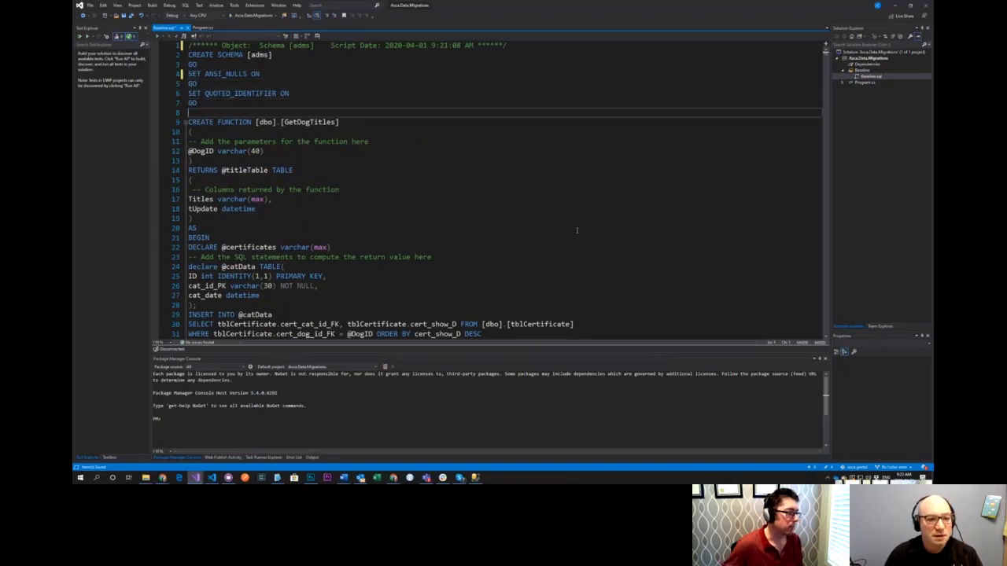
{"action": "mouse_move", "coordinate": [566, 214]}
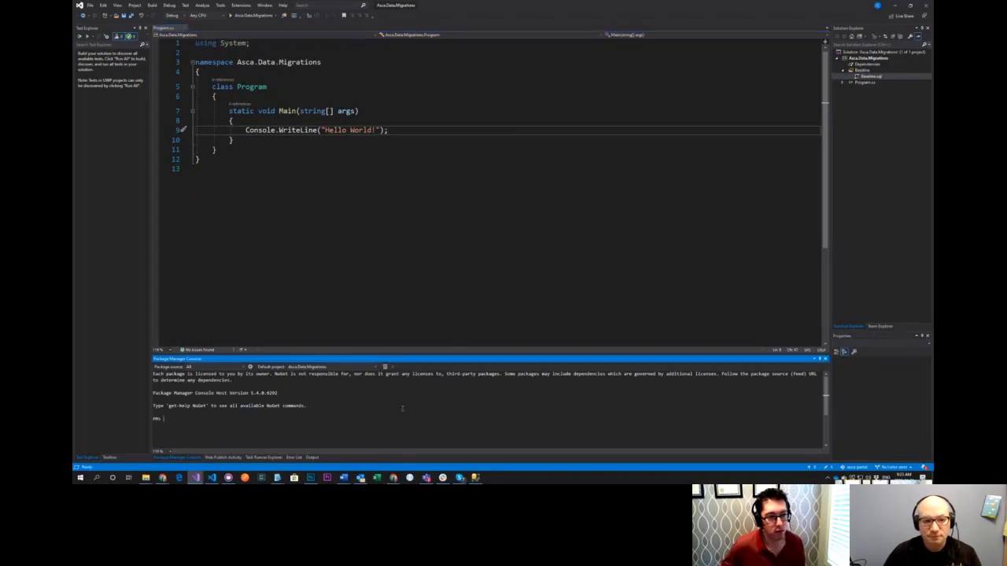
Add a new folder to the migrations project
{"action": "right_click", "coordinate": [858, 52]}
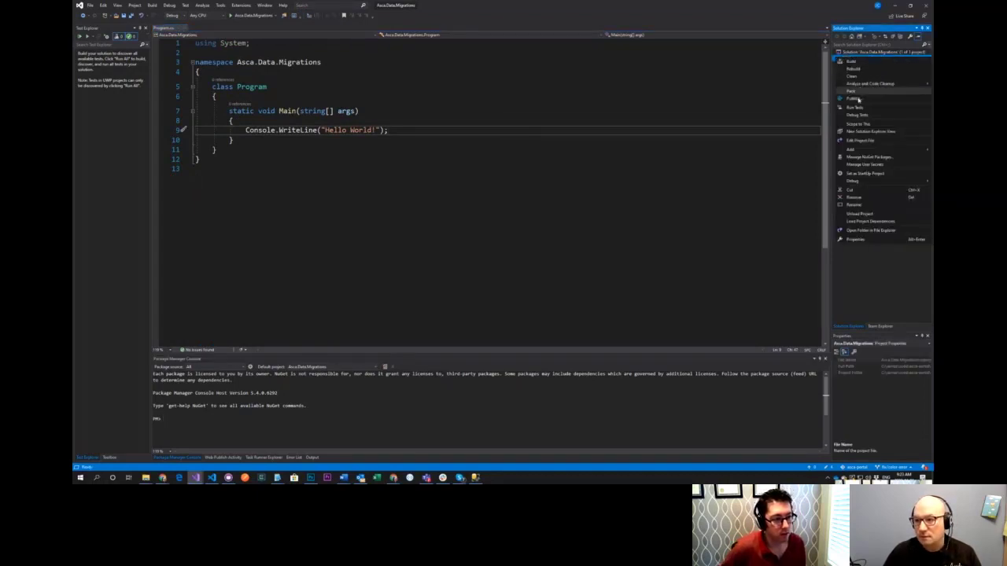
{"action": "left_click", "coordinate": [850, 148]}
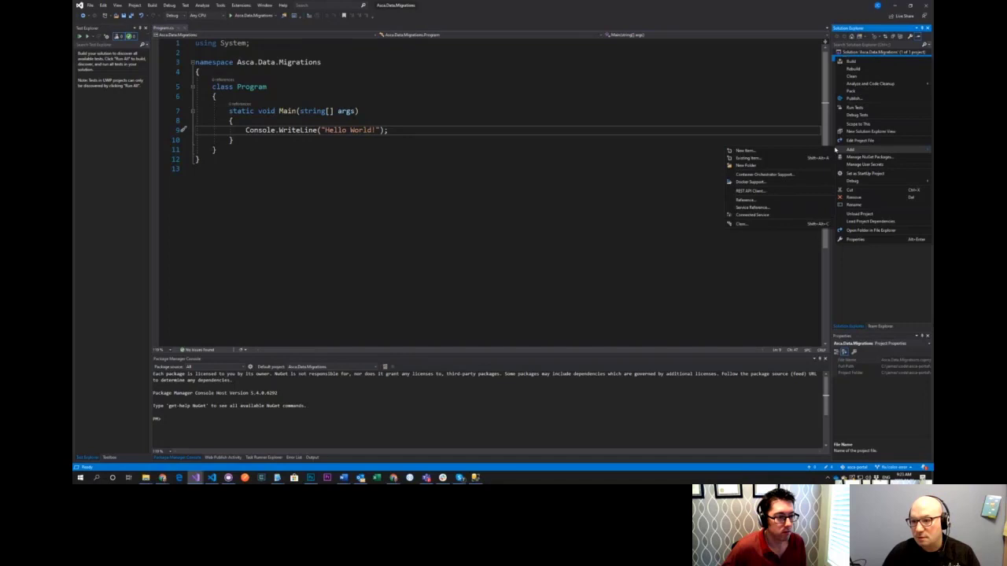
{"action": "left_click", "coordinate": [745, 165]}
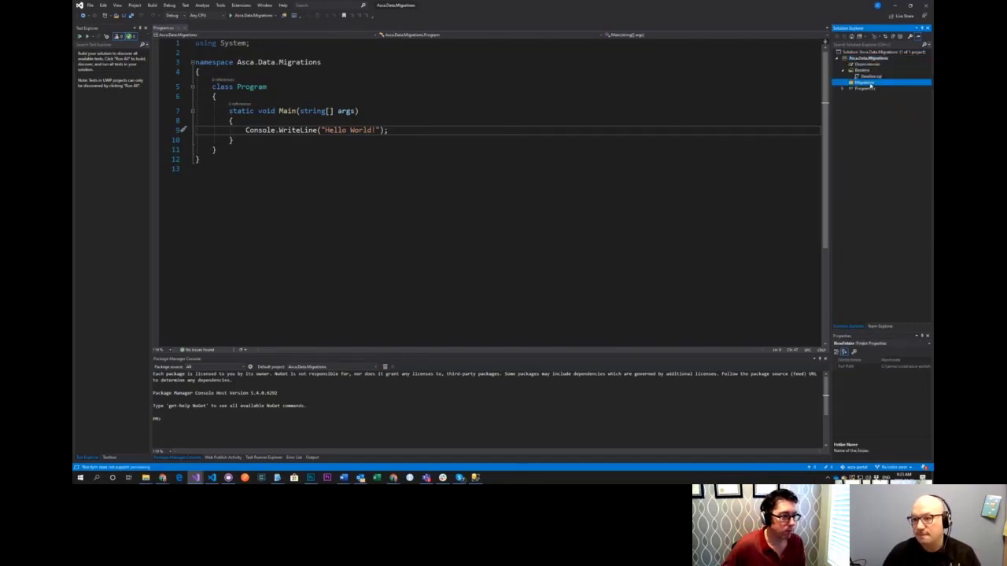
Add a new empty Text File script inside the new folder
{"action": "right_click", "coordinate": [865, 78]}
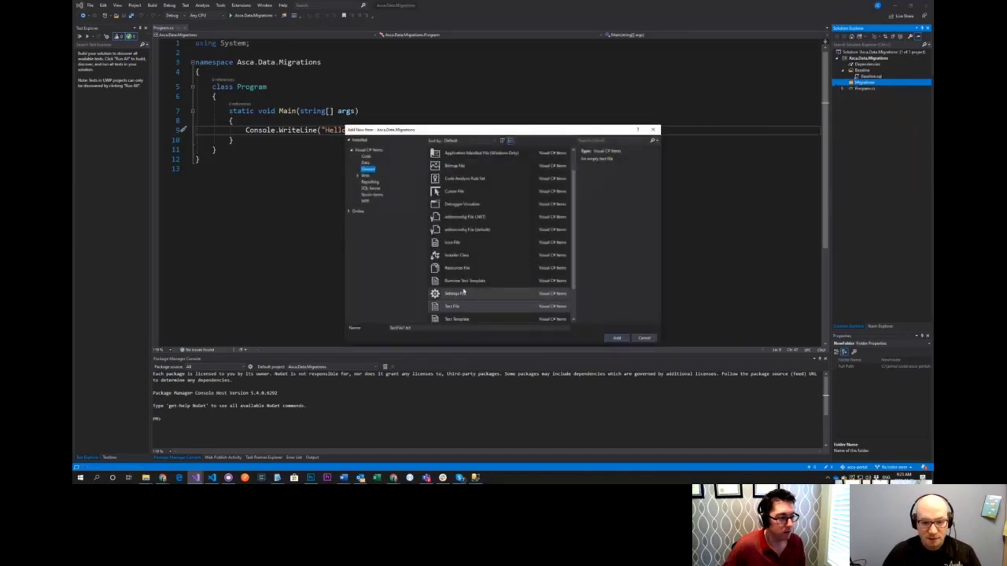
{"action": "left_click", "coordinate": [453, 305]}
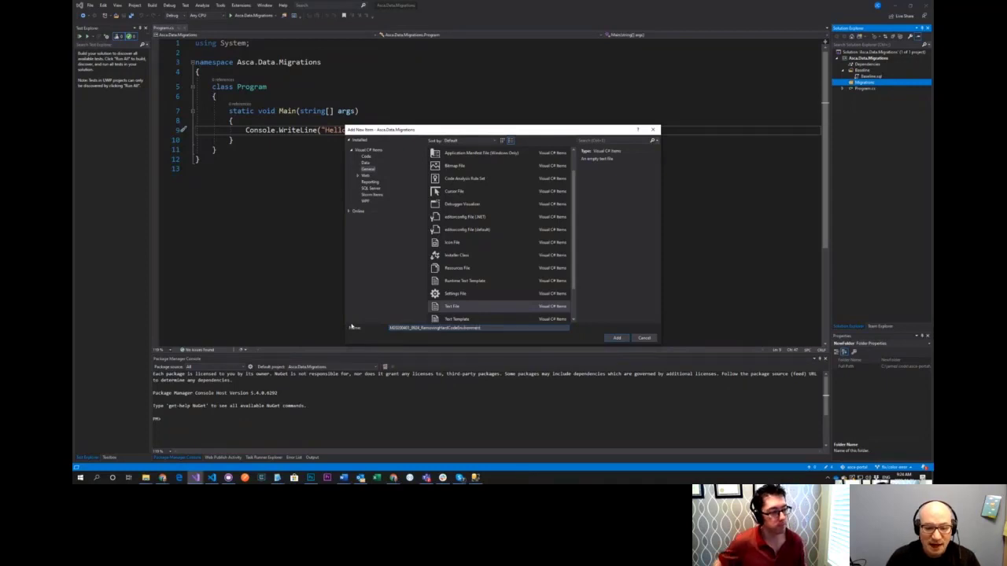
{"action": "left_click", "coordinate": [617, 336]}
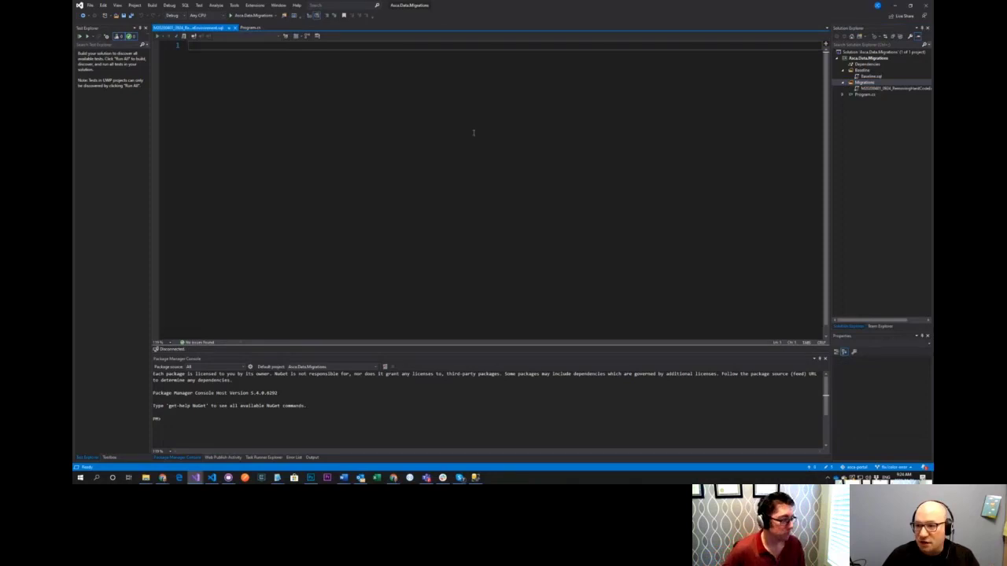
{"action": "mouse_move", "coordinate": [654, 135]}
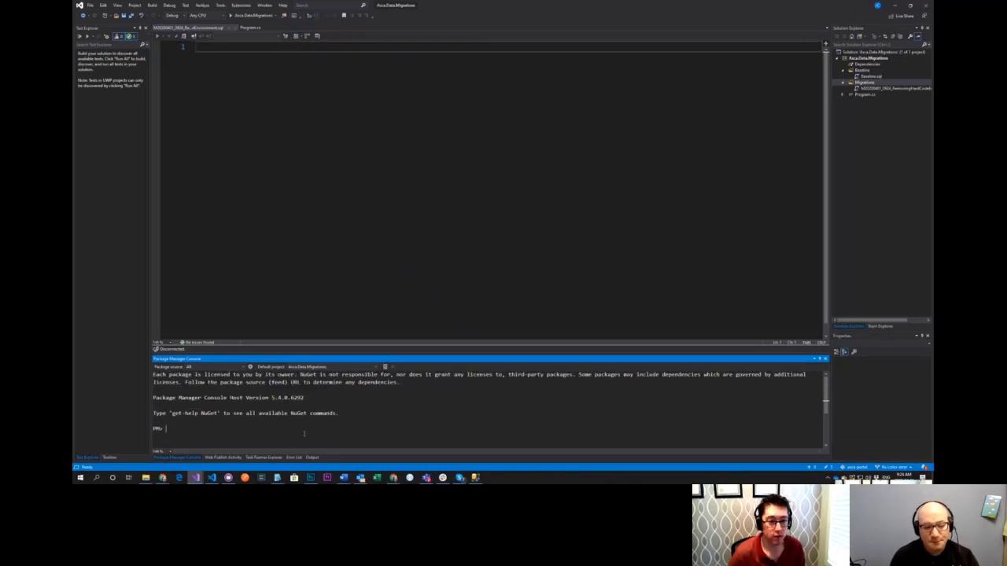
Run Install-Package system.commandline.dragonfruit, which fails as prerelease-only
{"action": "type", "text": "install-p"}
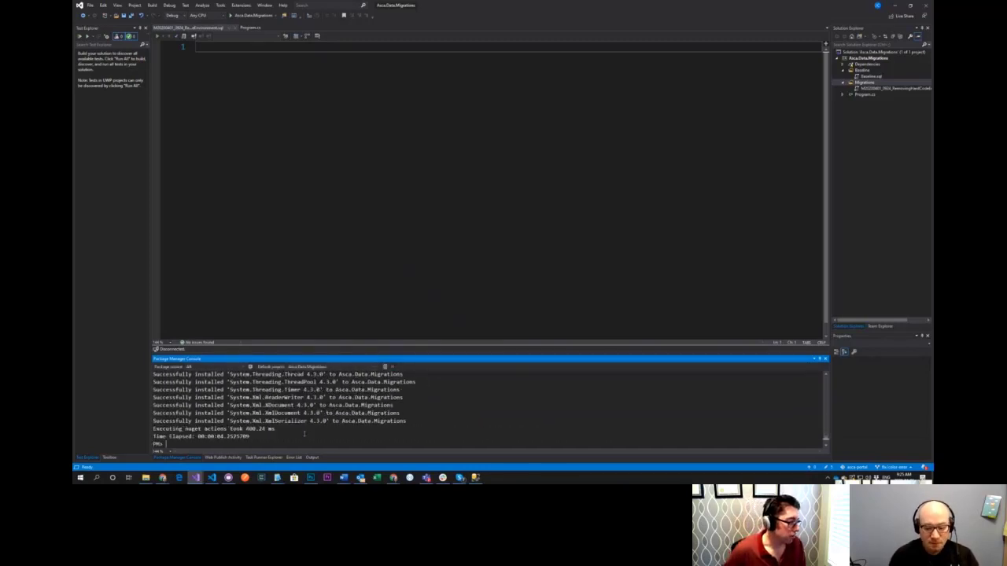
{"action": "type", "text": "install"}
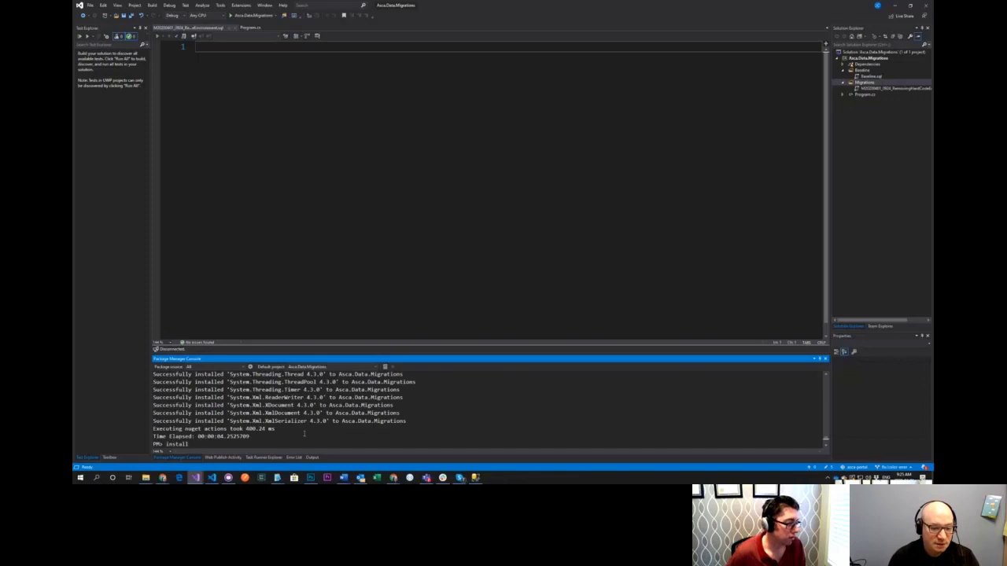
{"action": "type", "text": "Install-Package"}
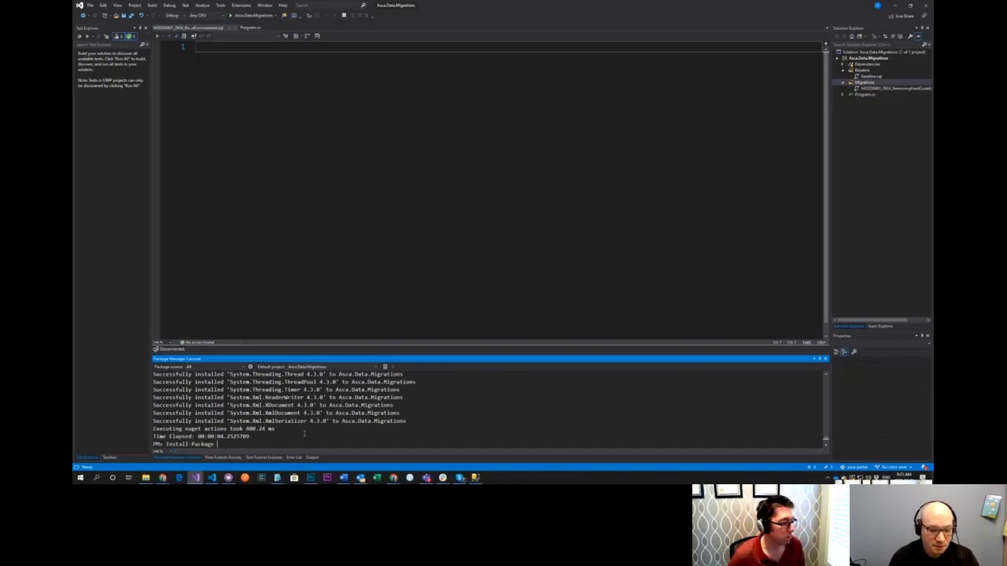
{"action": "type", "text": "system."}
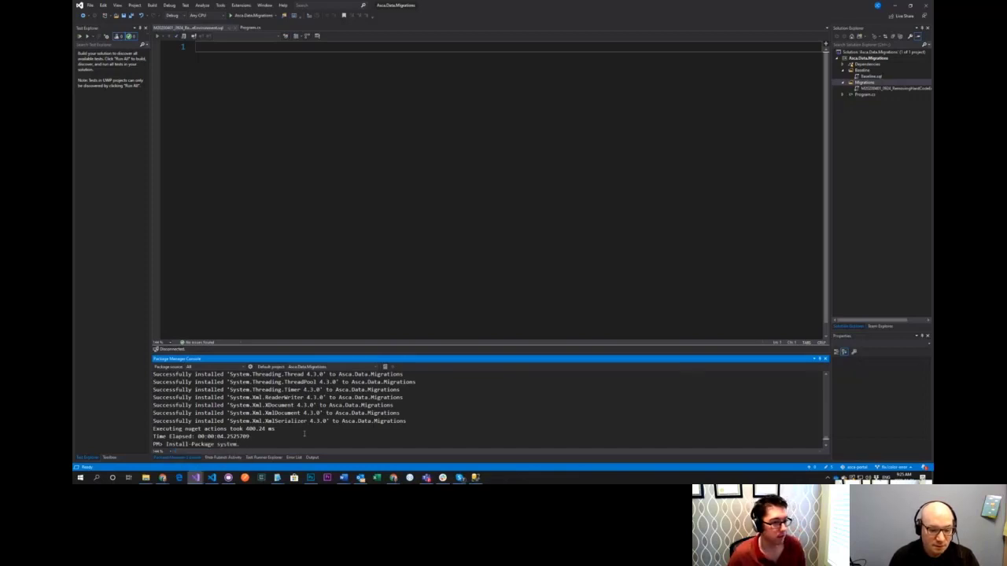
{"action": "type", "text": "comman"}
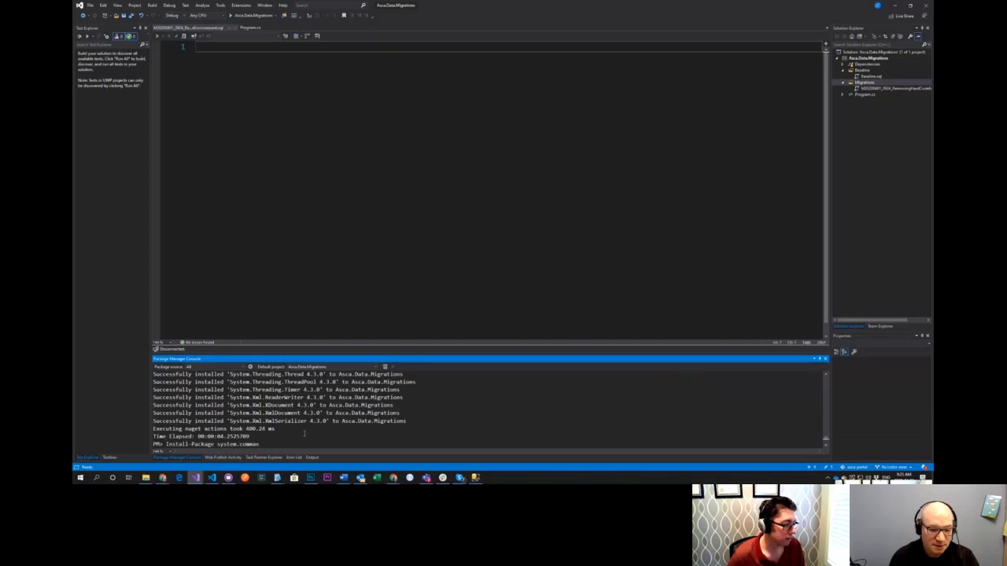
{"action": "type", "text": "line.dragonfruit"}
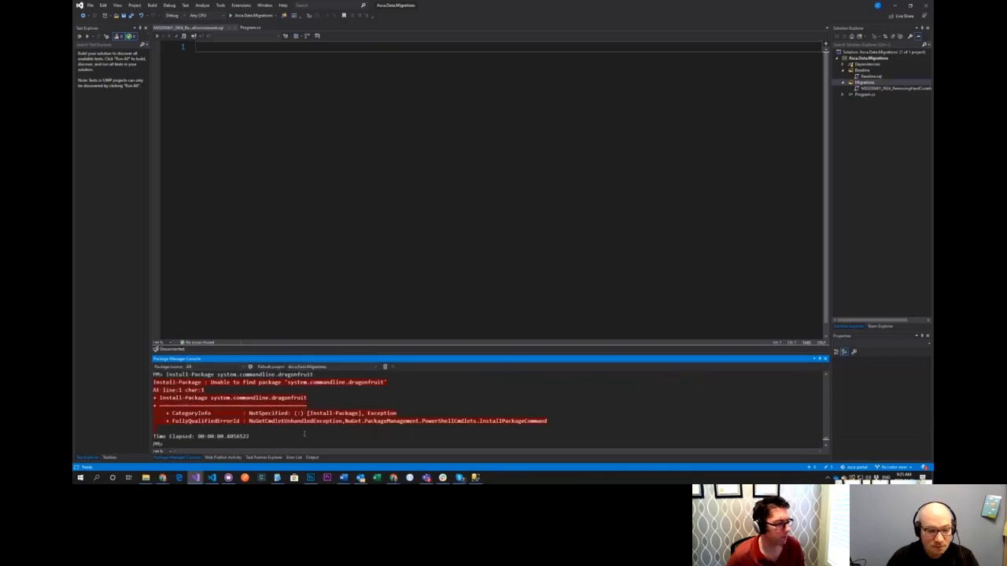
Rerun Install-Package system.commandline.dragonfruit with -pre to install it and its dependencies
{"action": "type", "text": "Install-Package system.commandline.dragonfruit"}
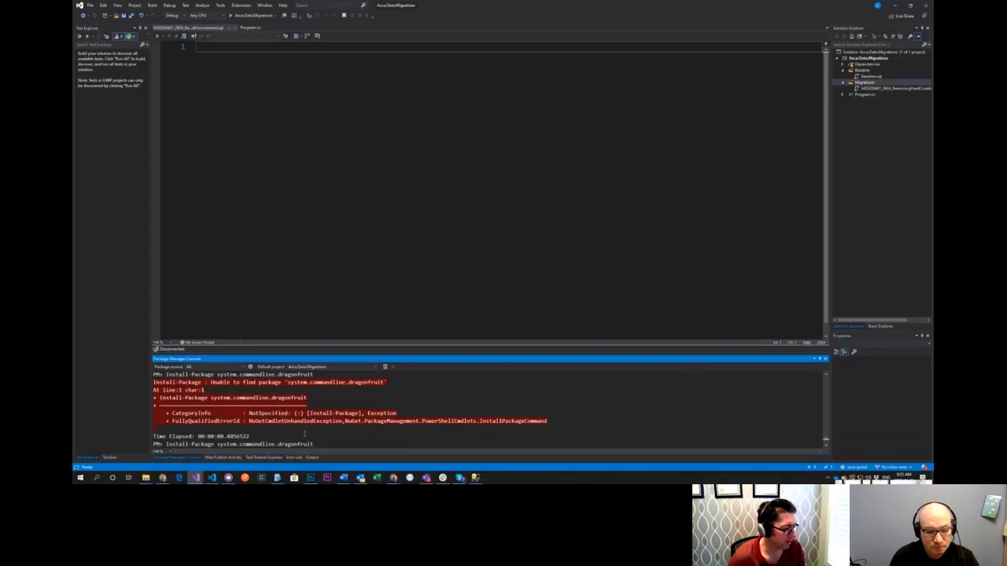
{"action": "type", "text": "-pre"}
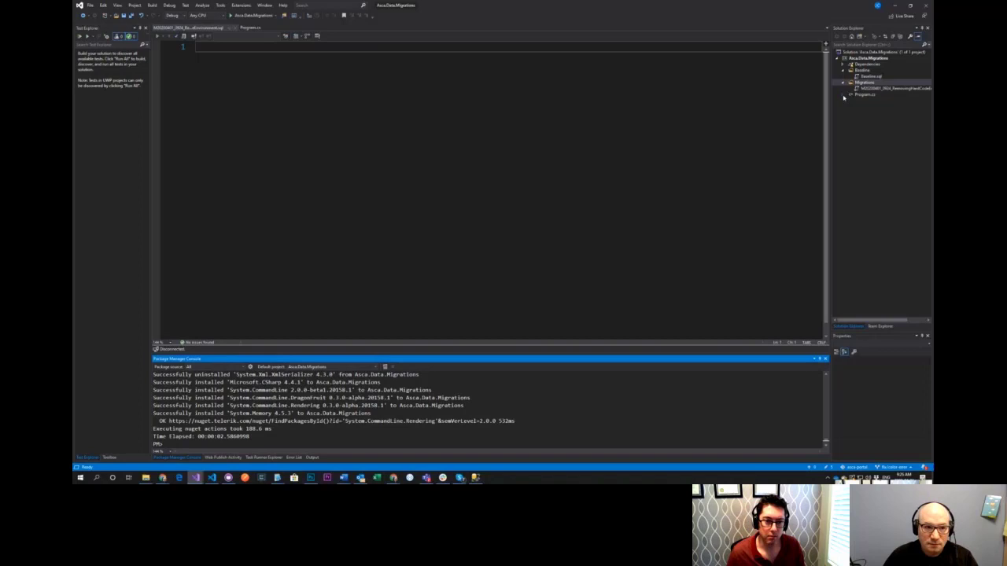
Remove the Hello World Main from Program.cs to make room for the DbUp upgrader code
{"action": "left_click", "coordinate": [865, 82]}
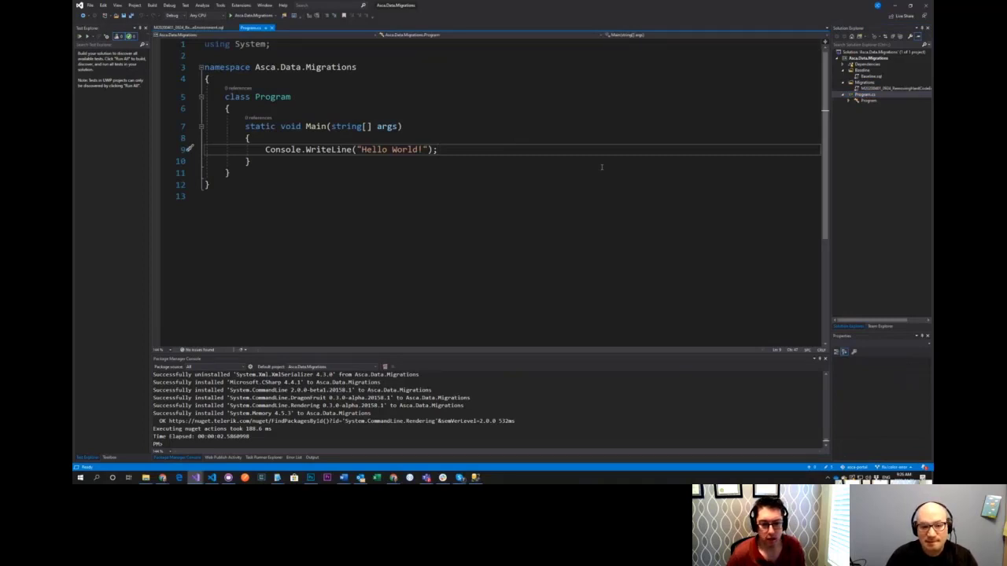
{"action": "left_click", "coordinate": [248, 160]}
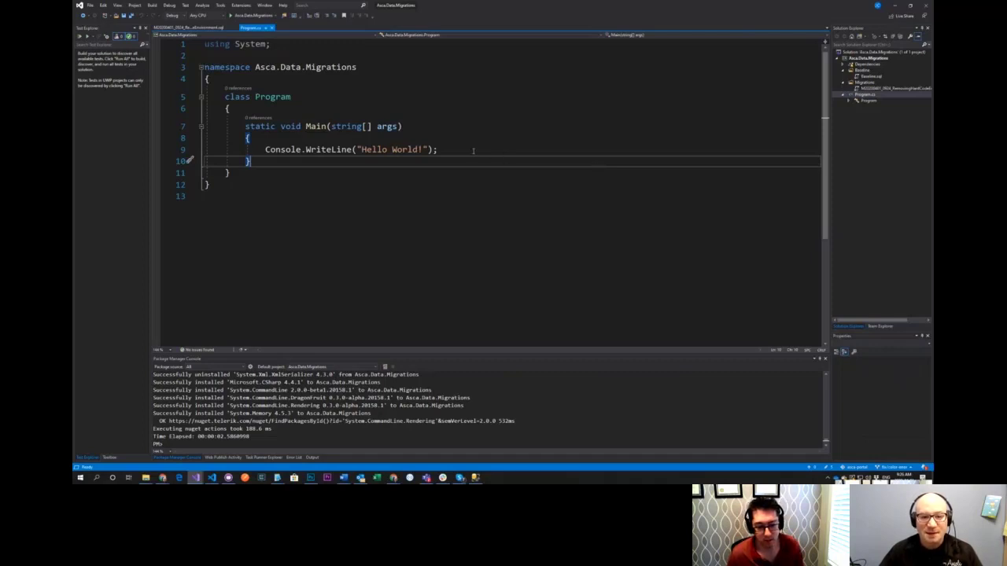
{"action": "type", "text": "lsdkjf"}
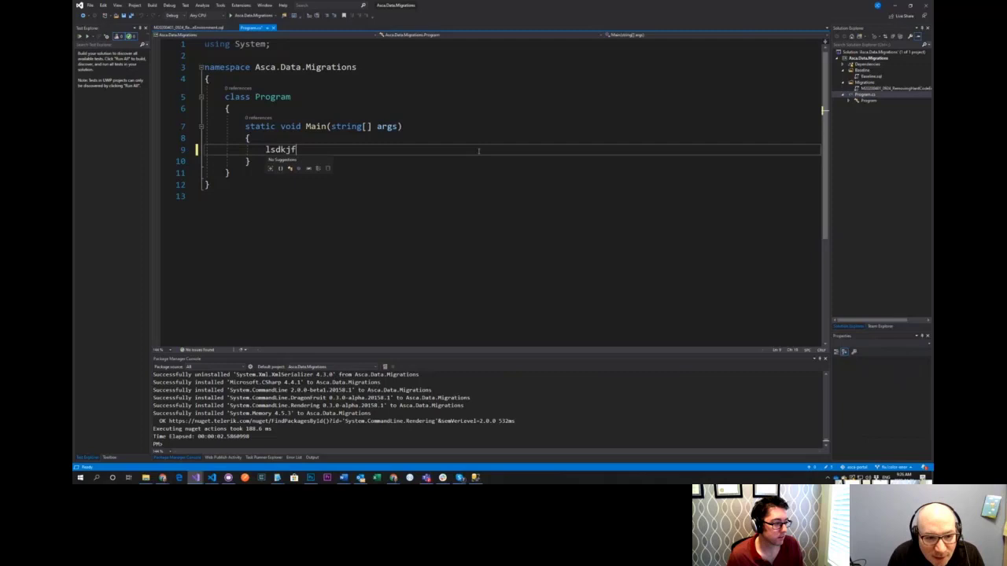
{"action": "key", "text": "ctrl+z"}
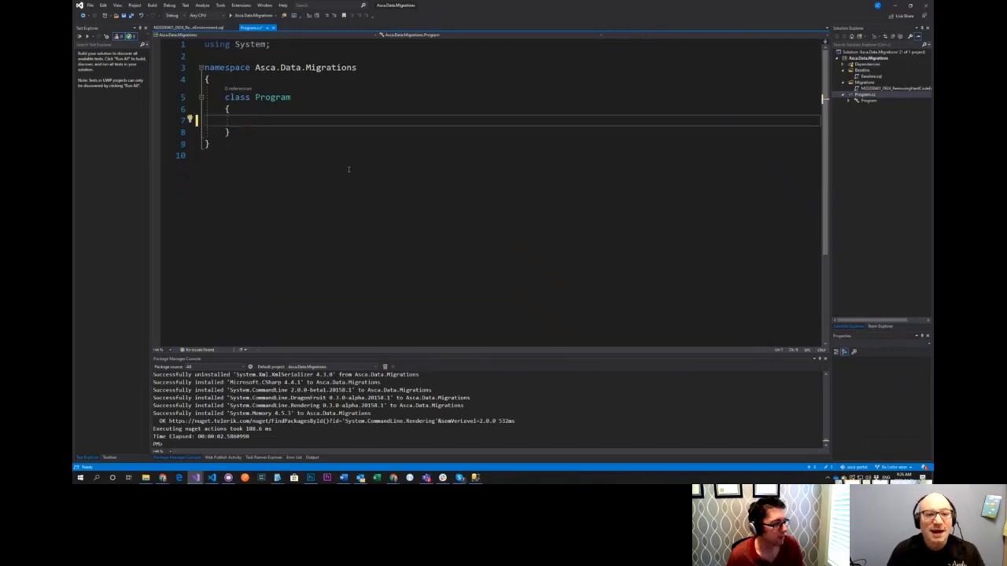
{"action": "scroll", "scroll_direction": "down", "scroll_amount": 3}
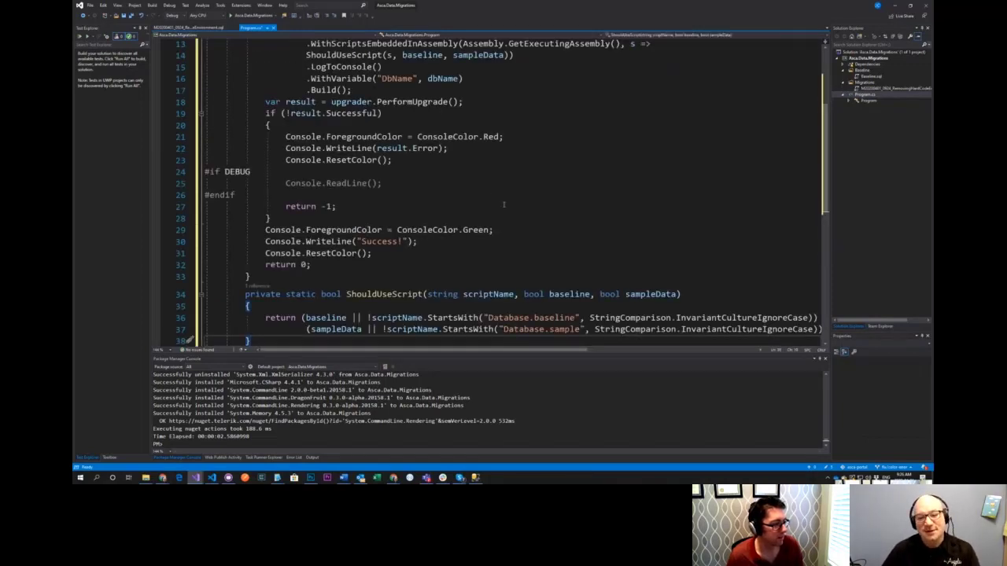
{"action": "scroll", "scroll_direction": "up", "scroll_amount": 3}
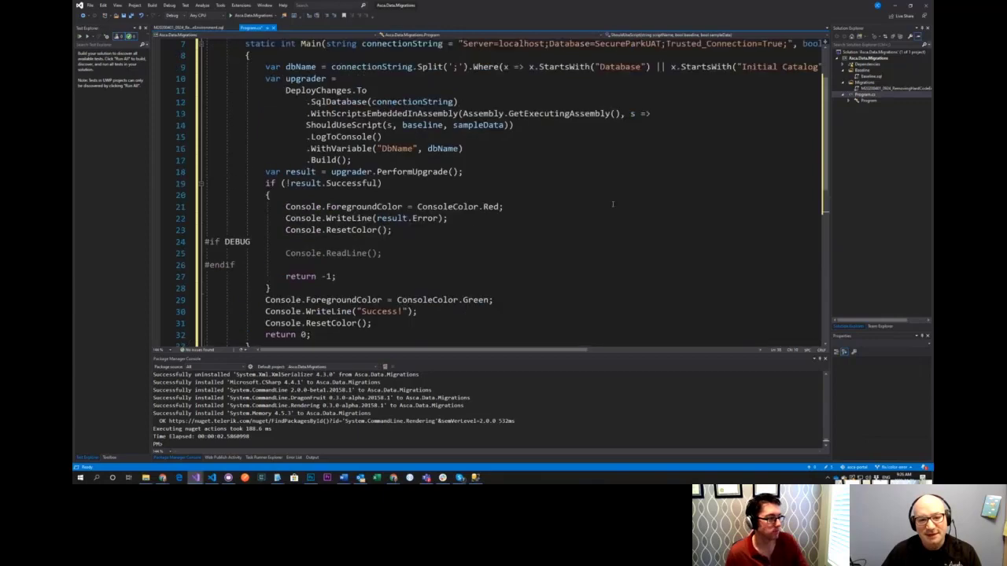
{"action": "scroll", "scroll_direction": "down", "scroll_amount": 3}
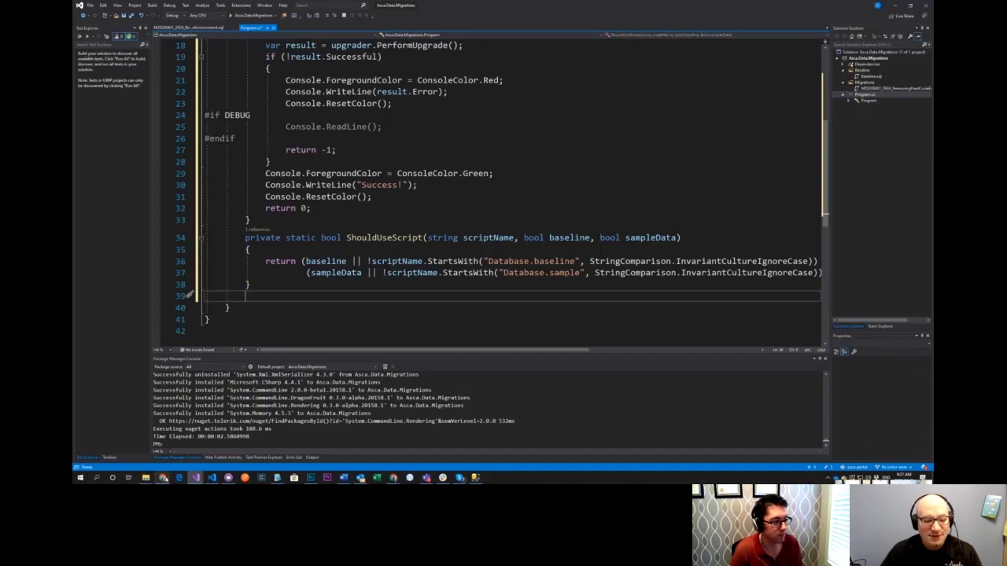
{"action": "left_click", "coordinate": [162, 478]}
{"action": "type", "text": "a"}
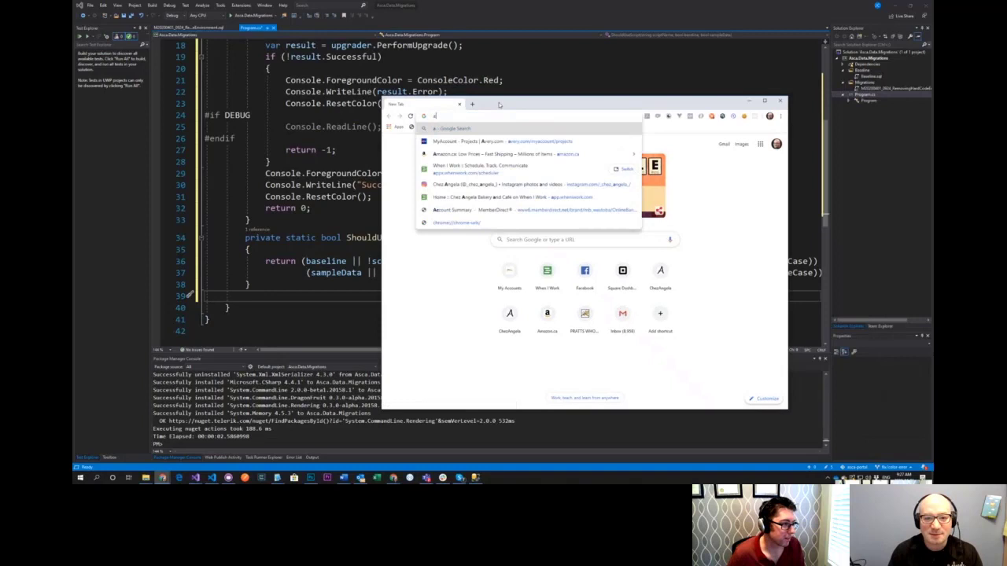
{"action": "type", "text": "hackertype"}
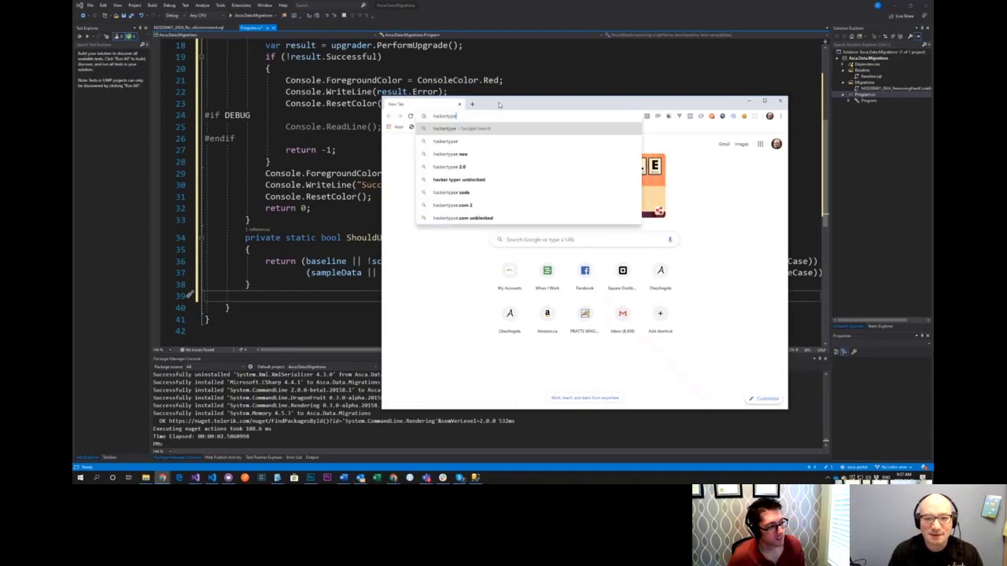
{"action": "key", "text": "Return"}
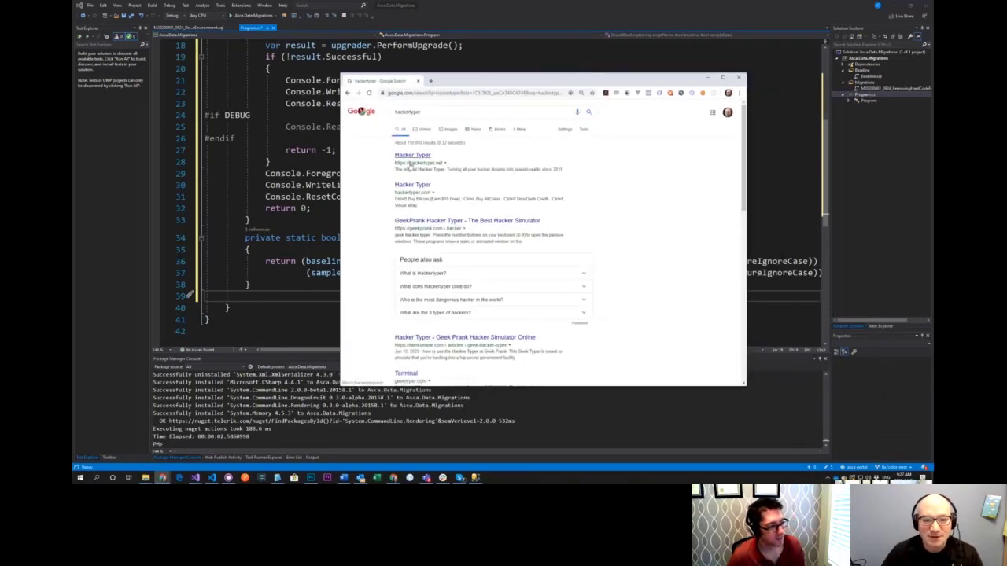
{"action": "left_click", "coordinate": [413, 155]}
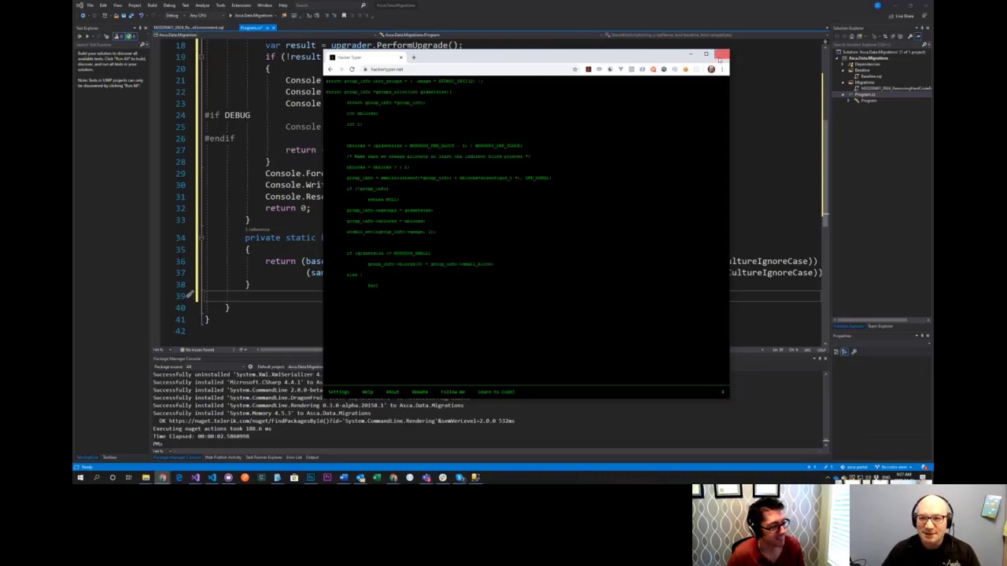
{"action": "left_click", "coordinate": [721, 57]}
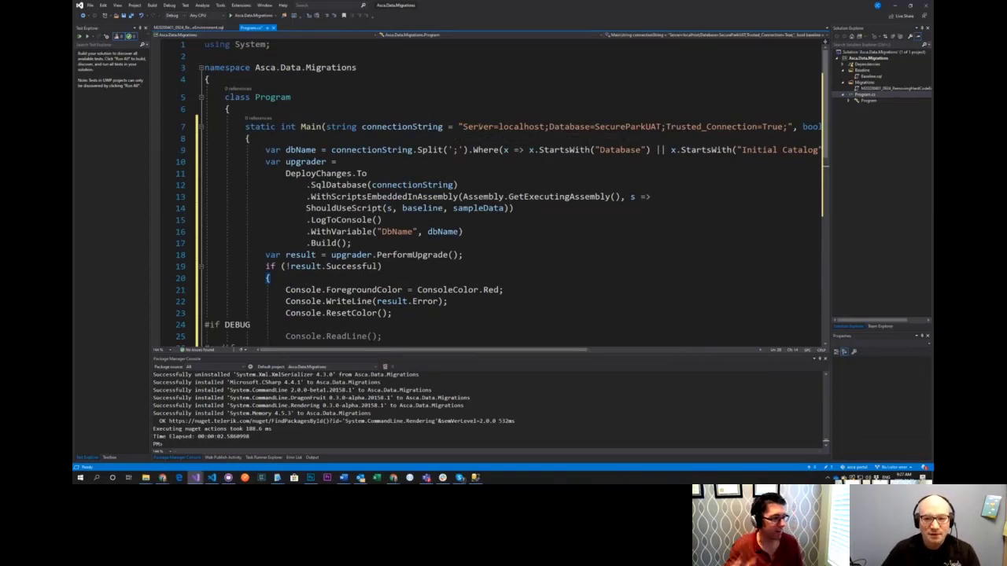
Clear the old database name in the connection string so it can target ASCA_ADMS_TEST
{"action": "double_click", "coordinate": [626, 126]}
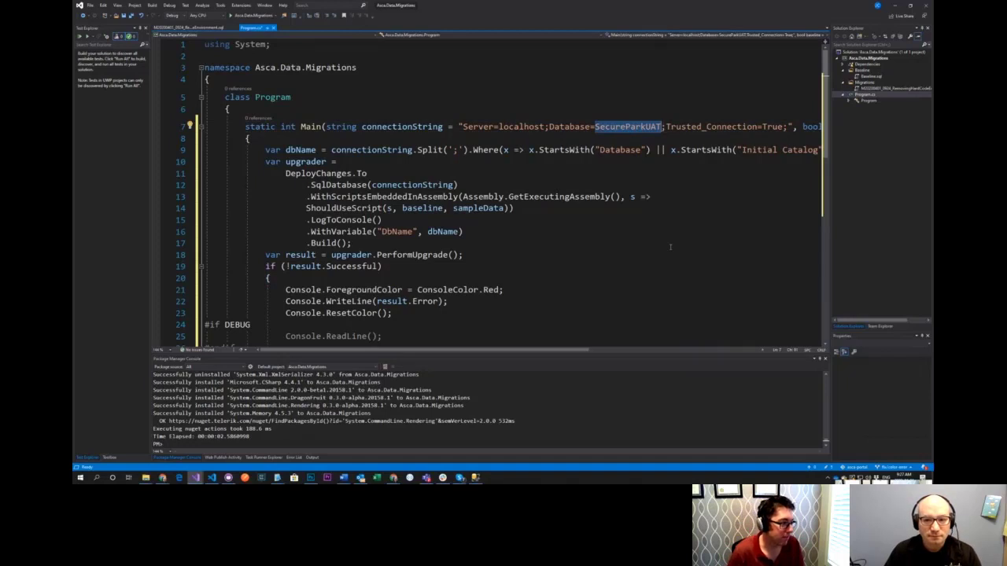
{"action": "key", "text": "Delete"}
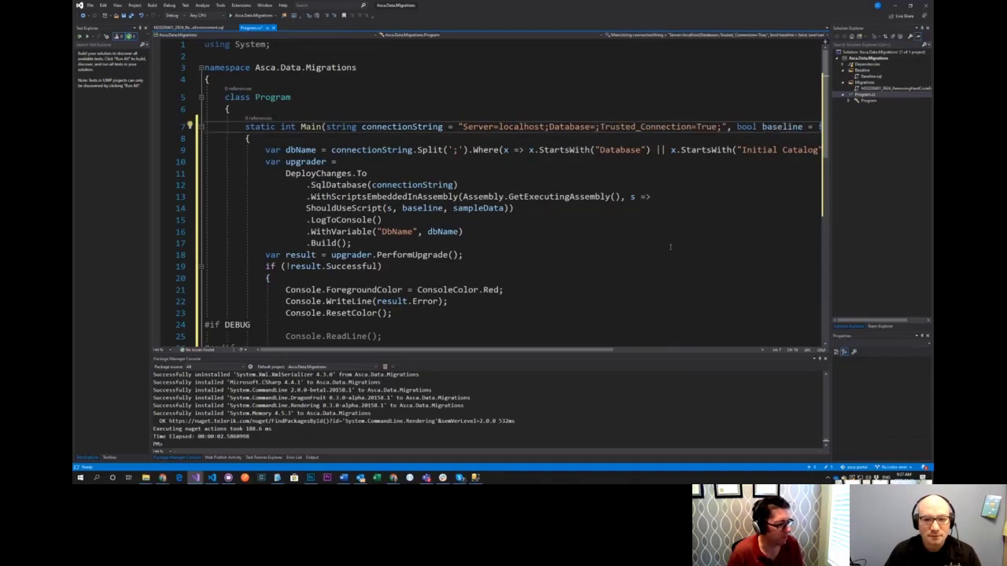
{"action": "scroll", "scroll_direction": "right", "scroll_amount": 3}
{"action": "type", "text": "ASCA_ADMS_TEST"}
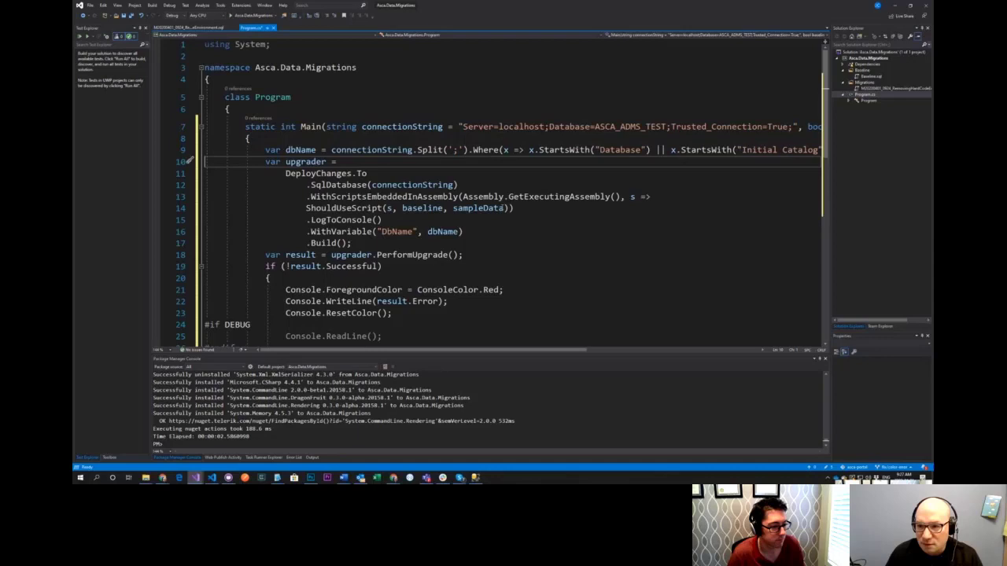
{"action": "scroll", "scroll_direction": "right", "scroll_amount": 3}
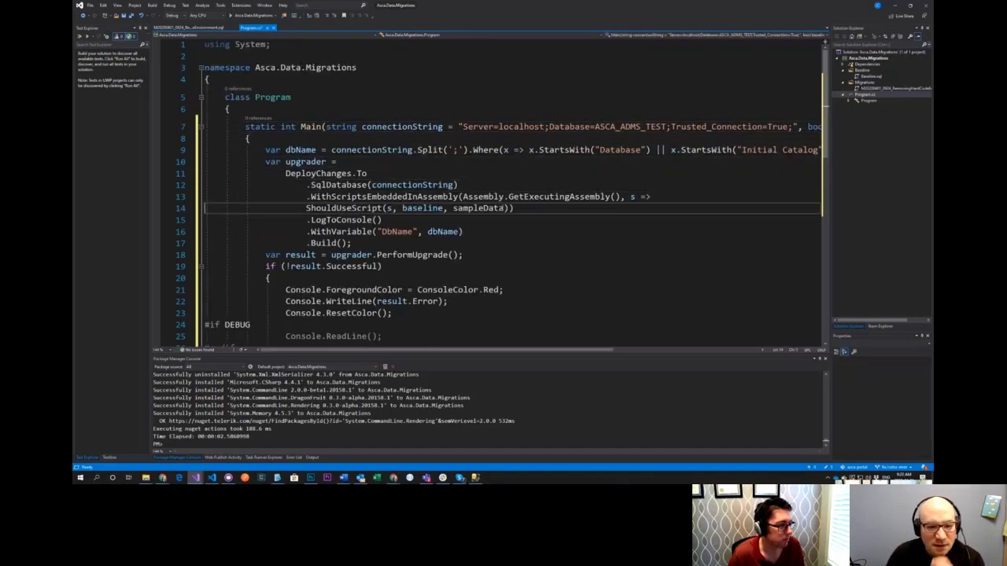
{"action": "scroll", "scroll_direction": "down", "scroll_amount": 3}
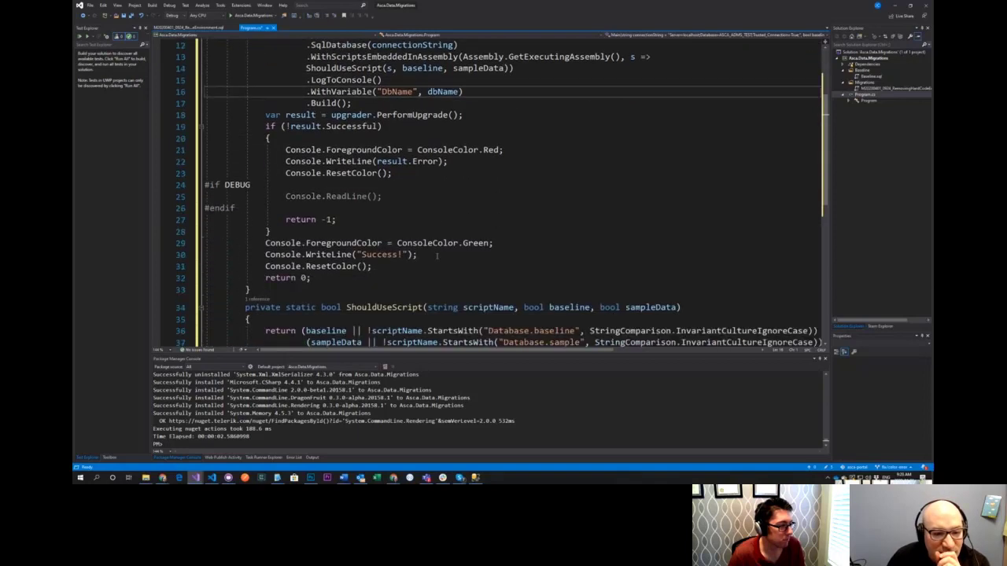
{"action": "scroll", "scroll_direction": "up", "scroll_amount": 3}
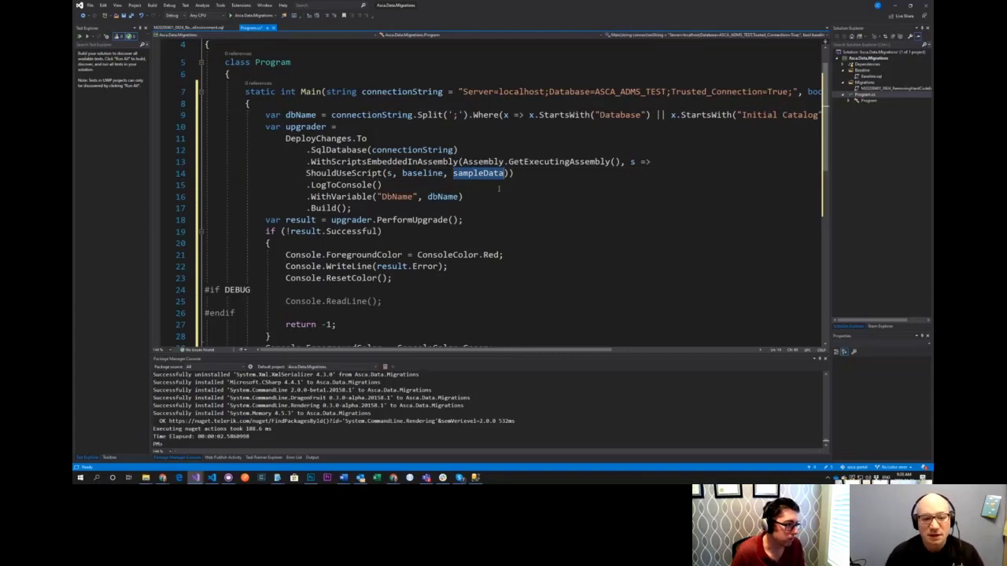
Strip the sampleData option and delete the DbName variable line with its WithVariable call
{"action": "scroll", "scroll_direction": "down", "scroll_amount": 3}
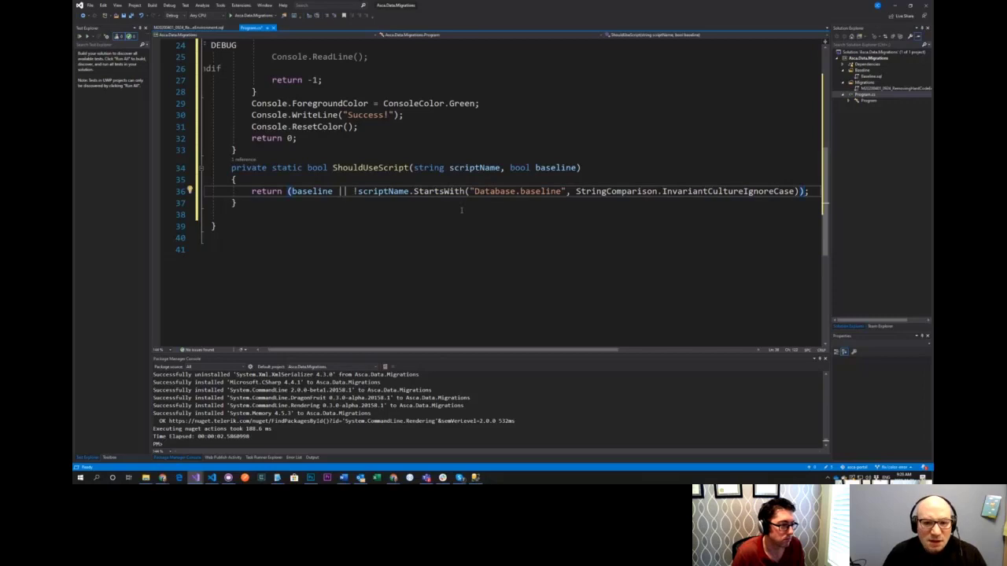
{"action": "scroll", "scroll_direction": "up", "scroll_amount": 3}
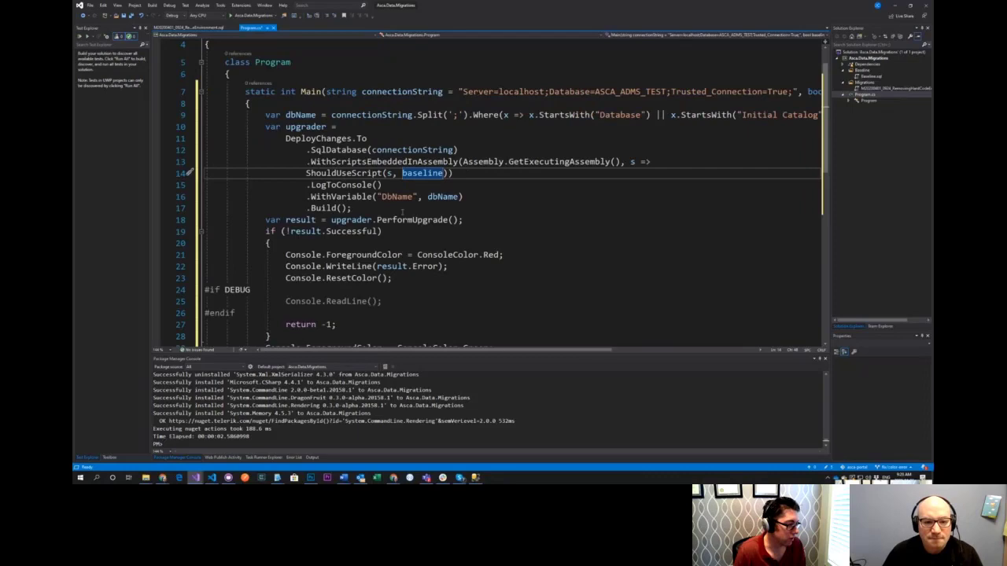
{"action": "scroll", "scroll_direction": "down", "scroll_amount": 3}
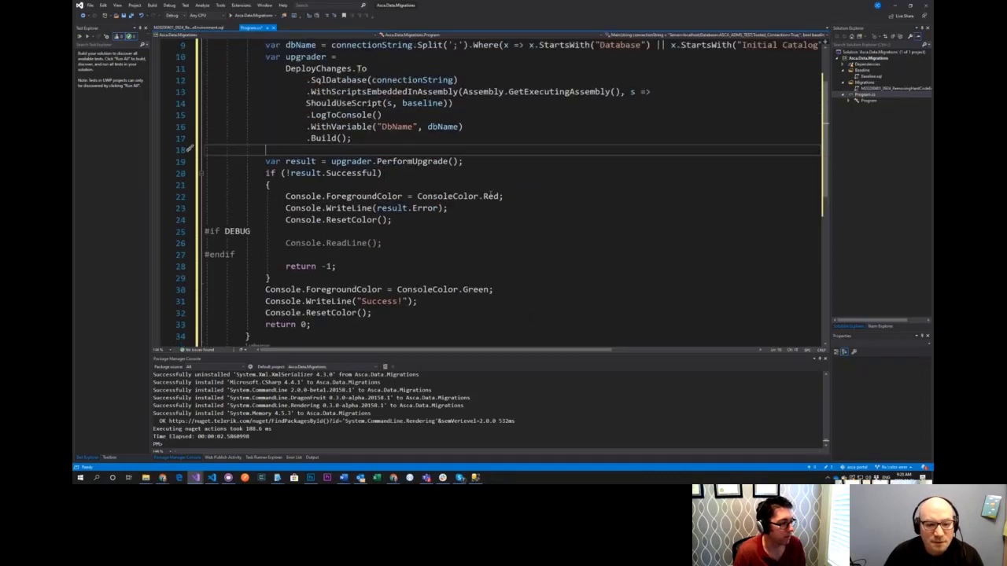
{"action": "scroll", "scroll_direction": "up", "scroll_amount": 3}
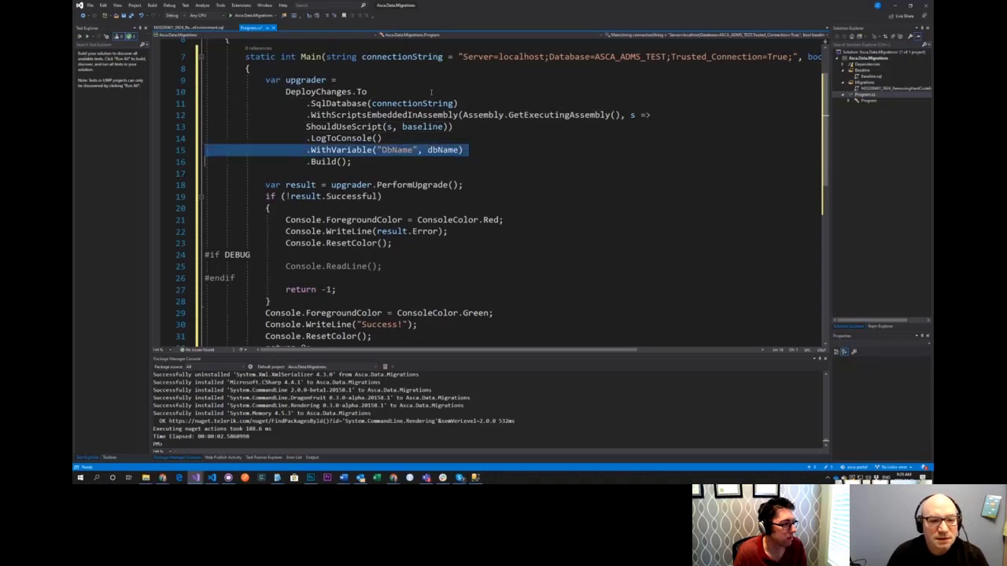
{"action": "key", "text": "Delete"}
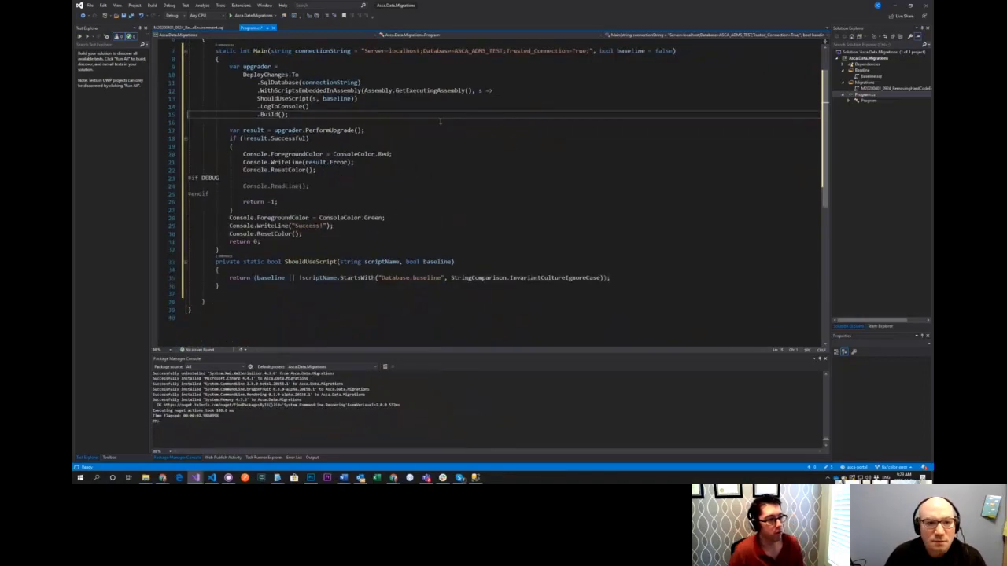
{"action": "double_click", "coordinate": [255, 67]}
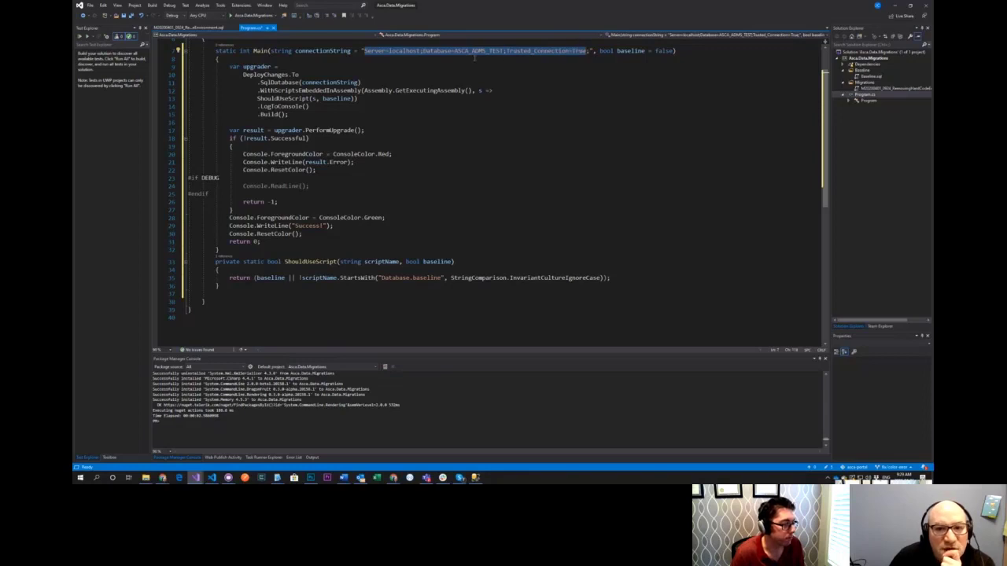
{"action": "mouse_move", "coordinate": [500, 50]}
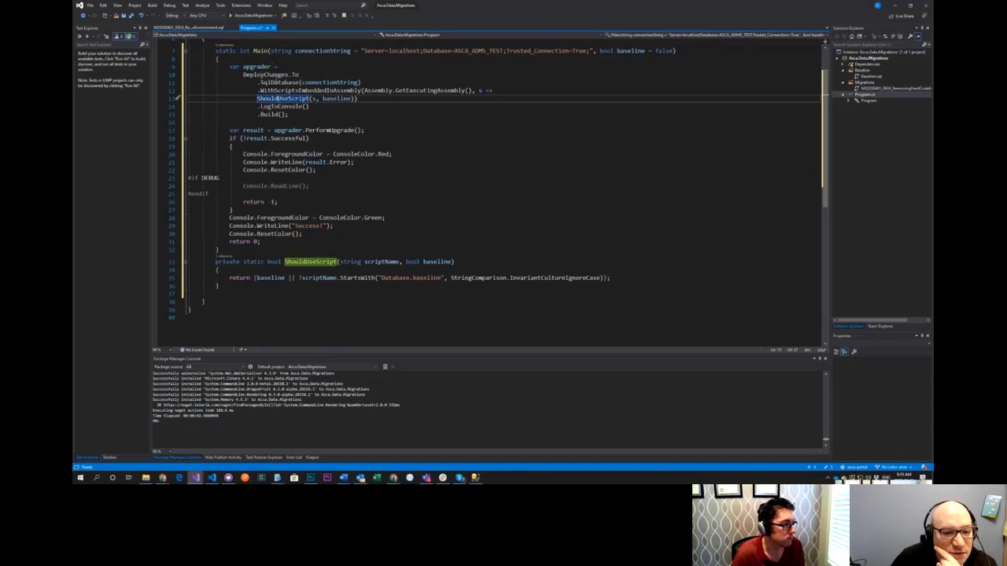
{"action": "mouse_move", "coordinate": [271, 76]}
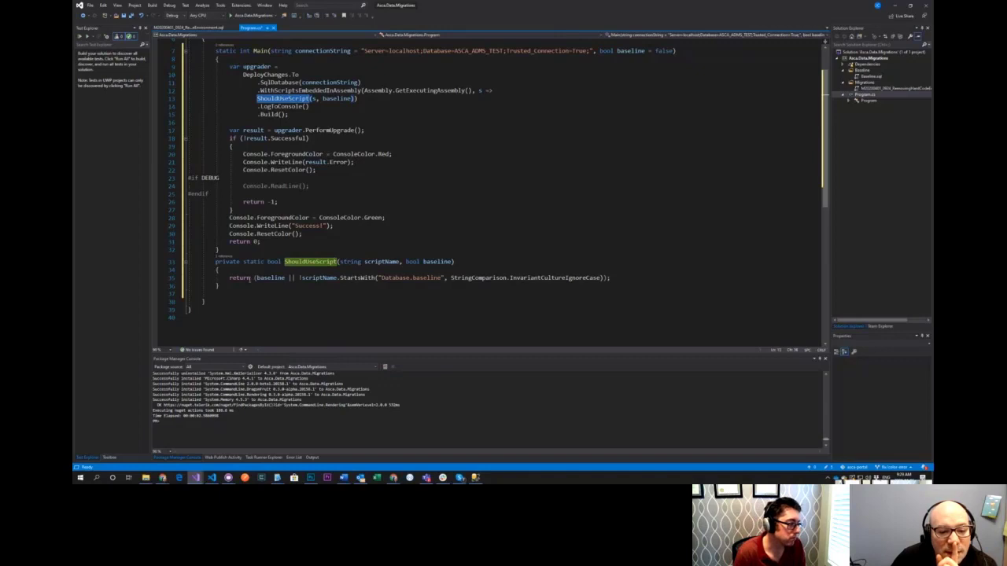
{"action": "double_click", "coordinate": [409, 276]}
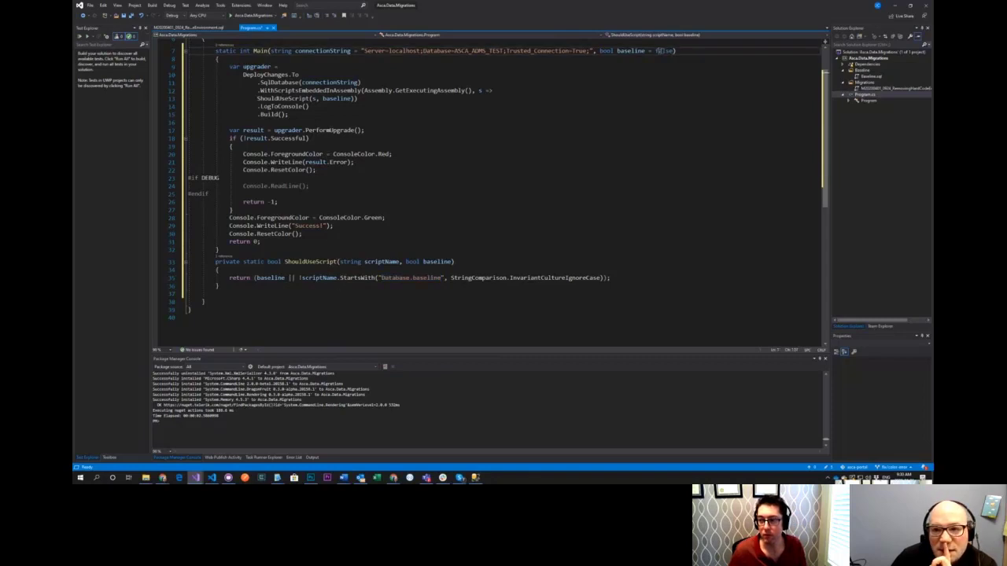
{"action": "double_click", "coordinate": [664, 50]}
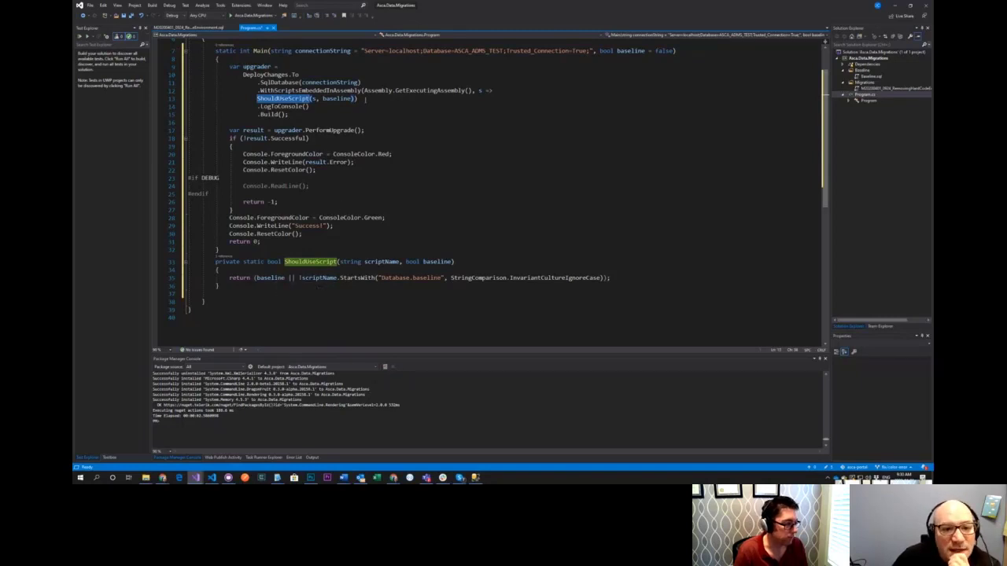
{"action": "double_click", "coordinate": [409, 277]}
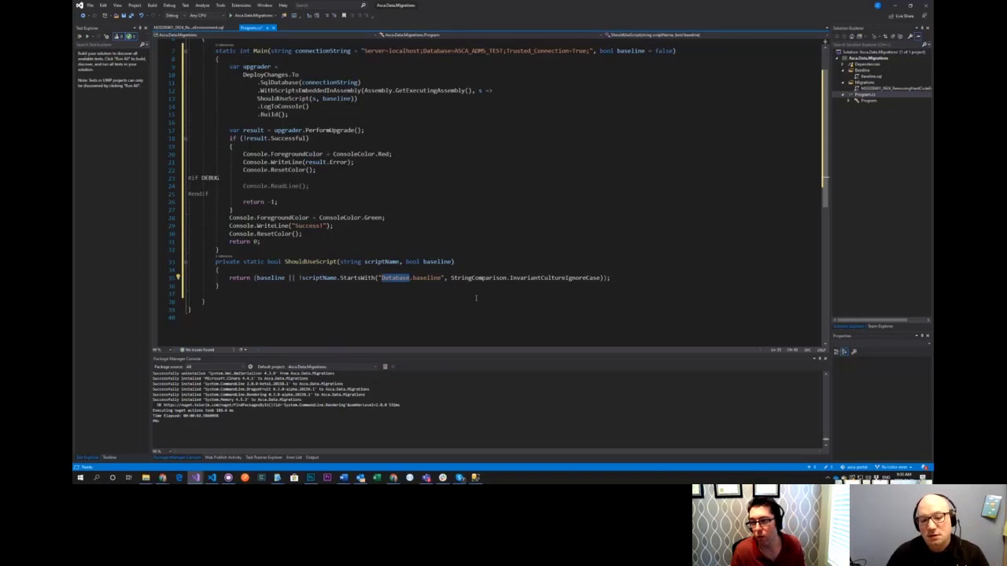
{"action": "double_click", "coordinate": [411, 277]}
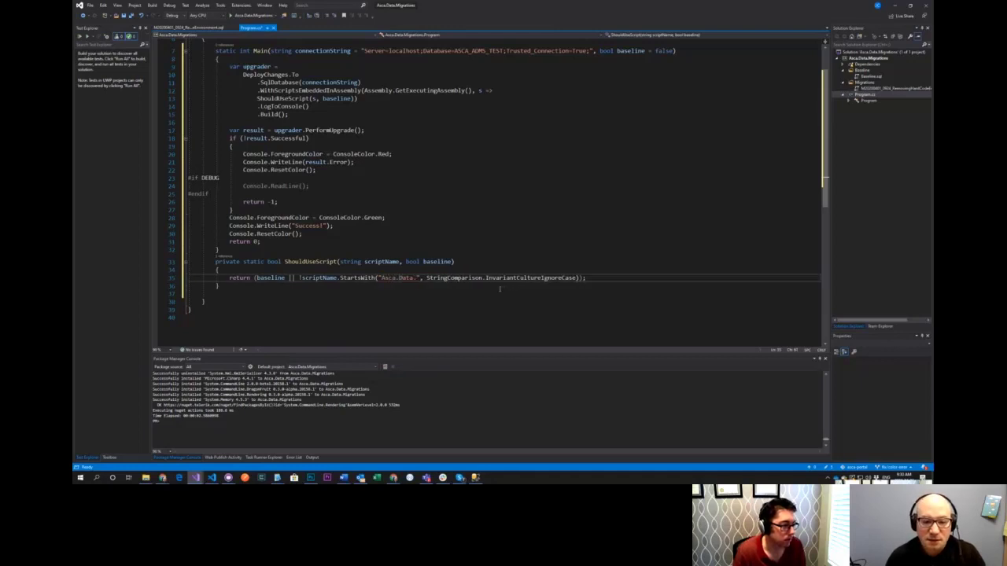
Complete the StartsWith prefix in ShouldRunScript as "Asca.Data.Migrations.Baseline"
{"action": "type", "text": "Migrat"}
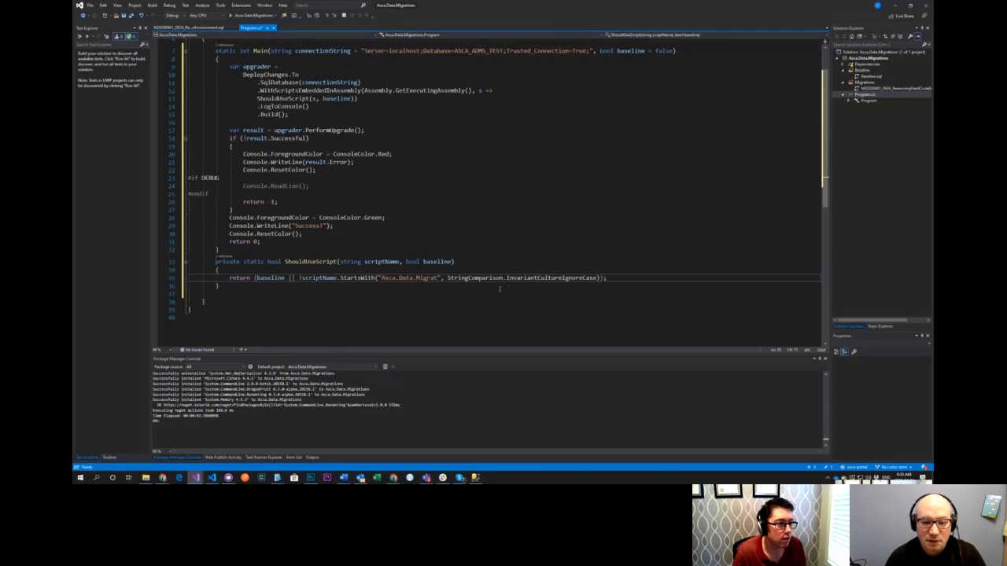
{"action": "type", "text": "ions."}
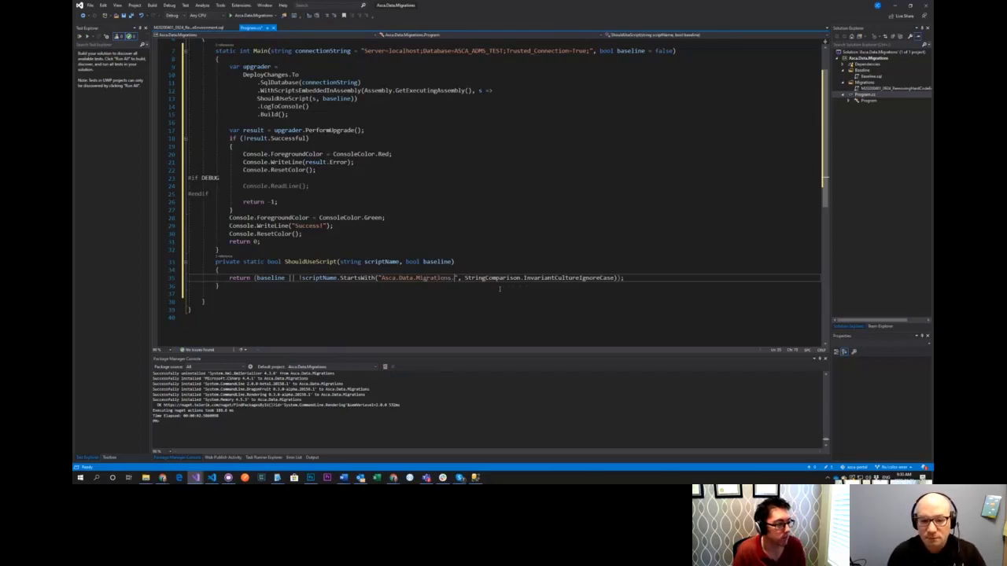
{"action": "type", "text": "0a"}
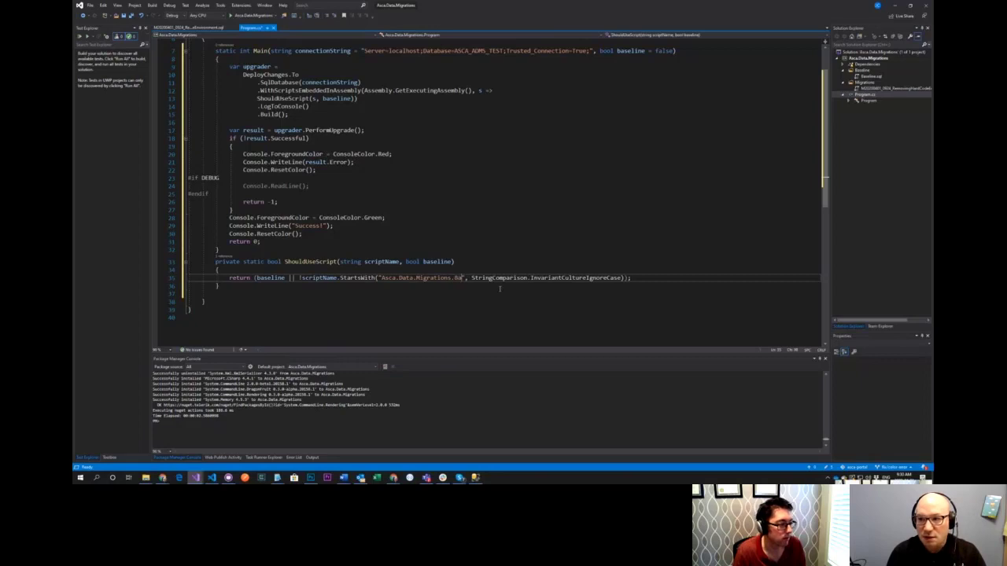
{"action": "type", "text": "Baseline"}
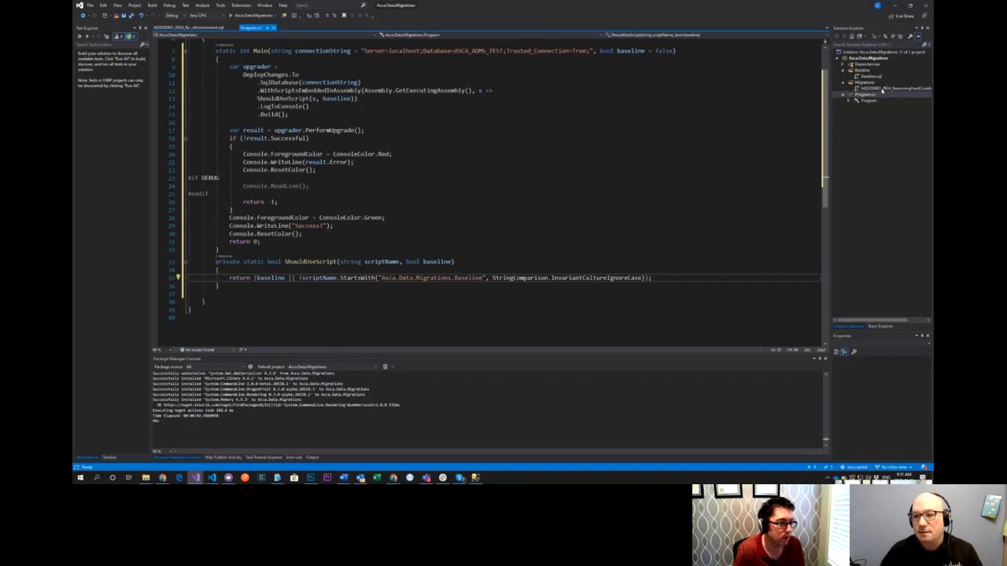
Set the Baseline and numbered SQL script files' Build Action to Embedded resource
{"action": "left_click", "coordinate": [889, 88]}
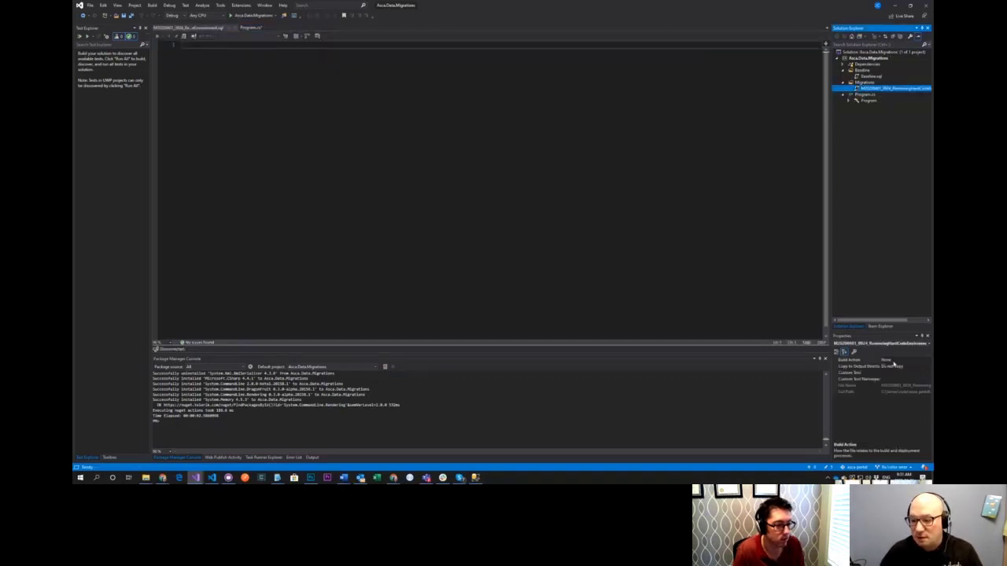
{"action": "left_click", "coordinate": [904, 366]}
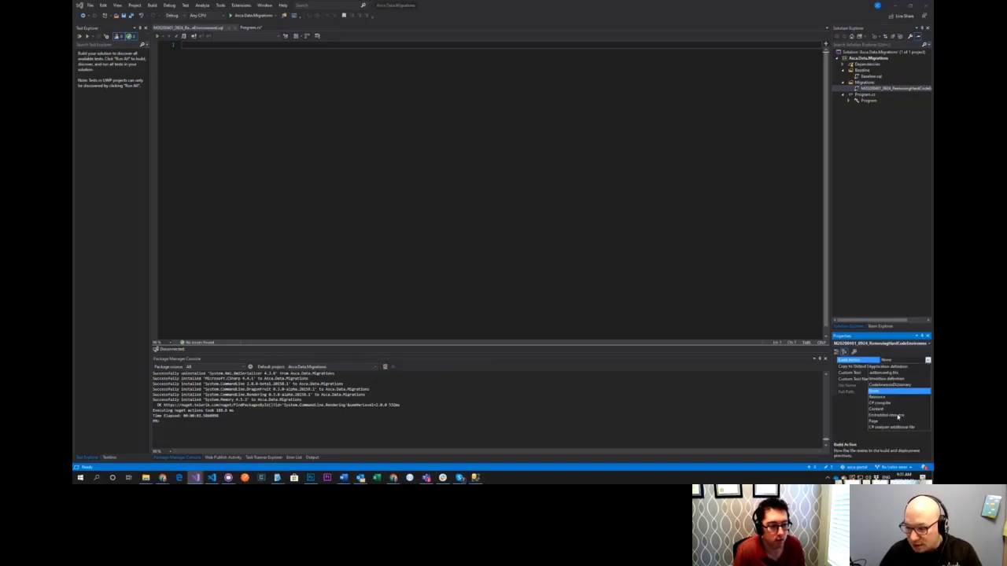
{"action": "left_click", "coordinate": [887, 415]}
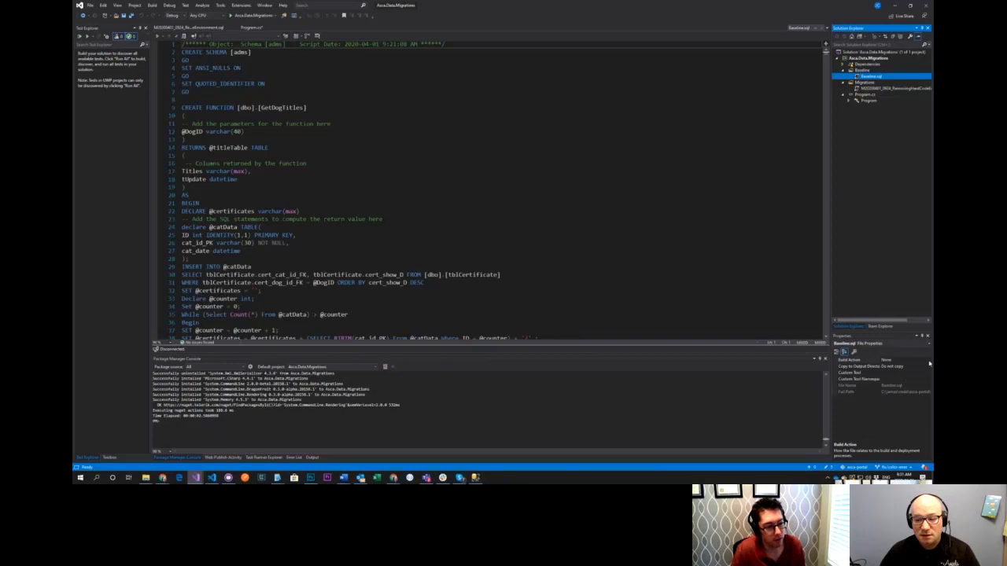
{"action": "left_click", "coordinate": [909, 359]}
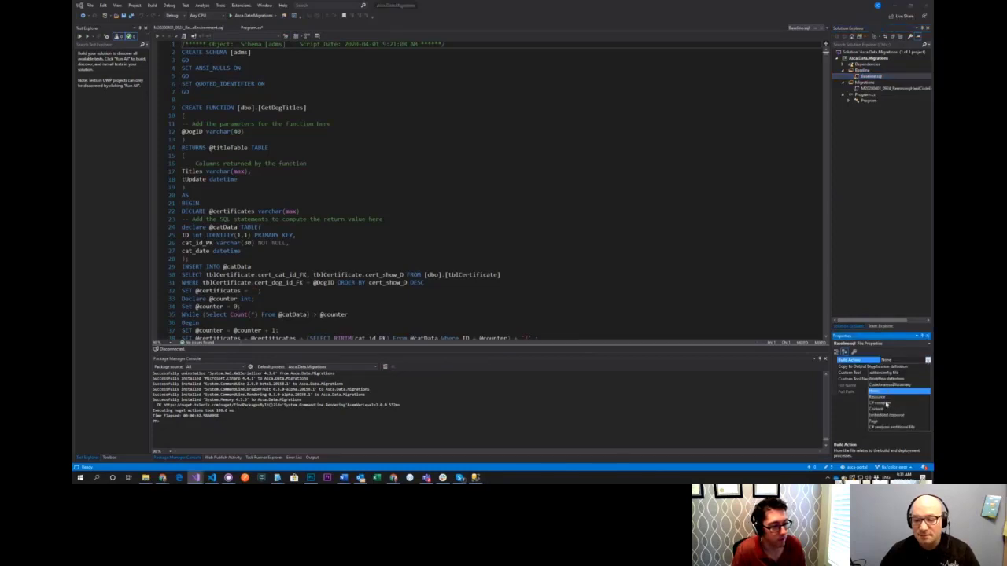
{"action": "left_click", "coordinate": [874, 409]}
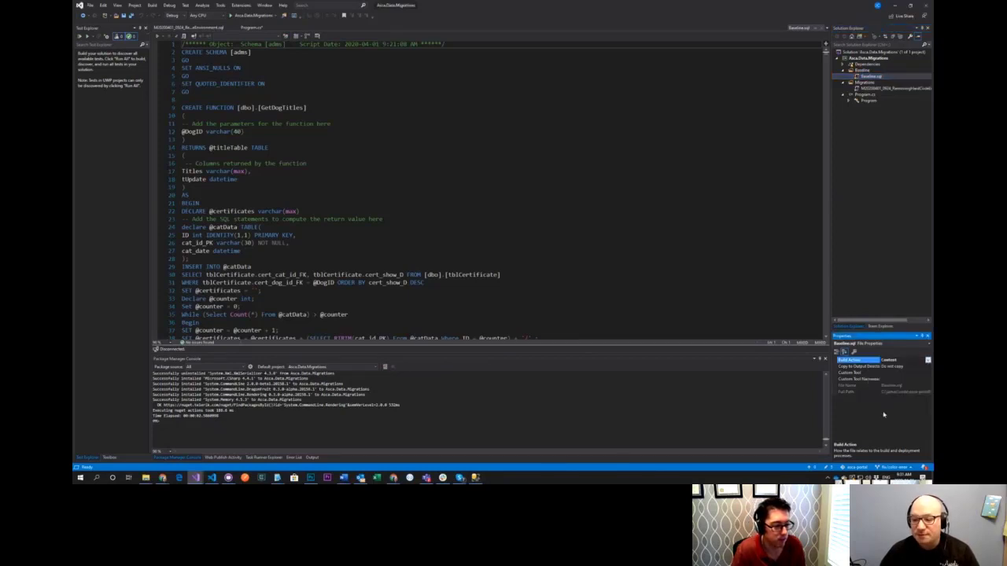
{"action": "left_click", "coordinate": [900, 358]}
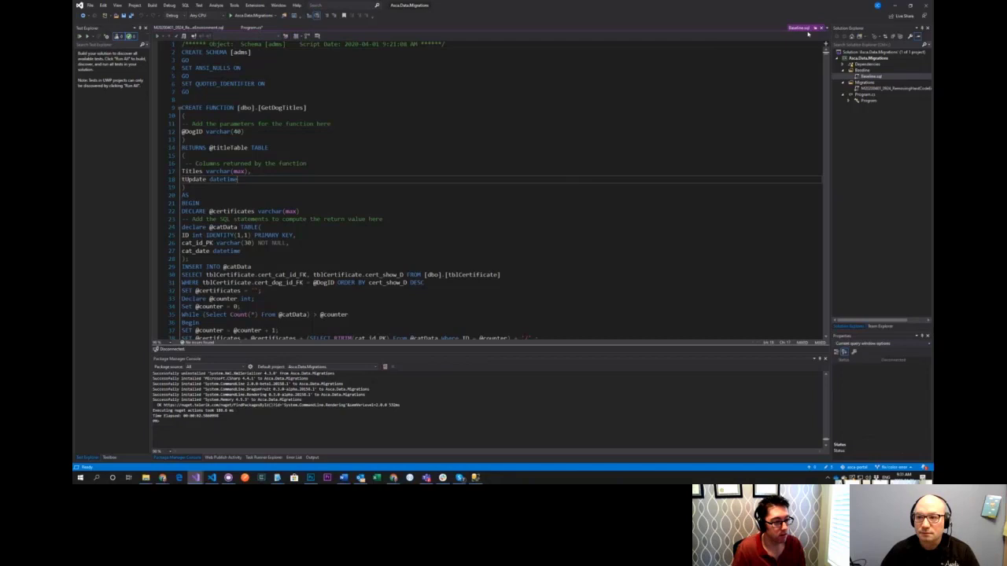
Close the opened SQL script tabs and return to Program.cs
{"action": "left_click", "coordinate": [250, 29]}
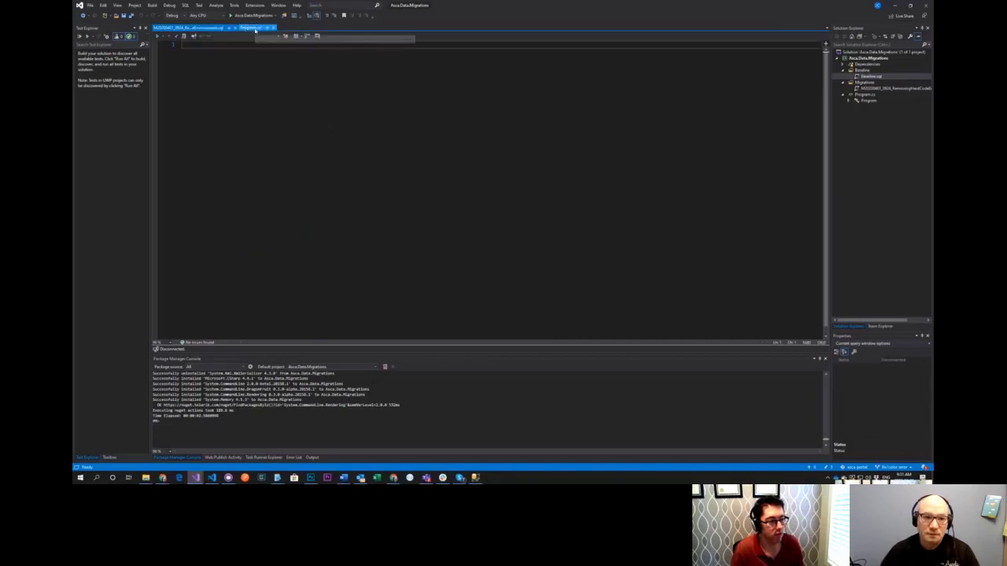
{"action": "left_click", "coordinate": [252, 29]}
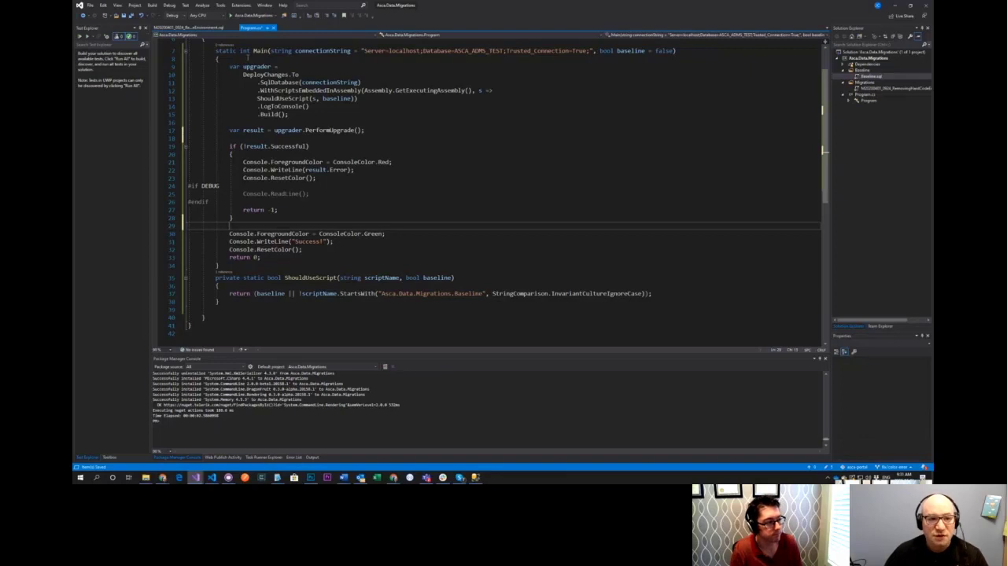
{"action": "double_click", "coordinate": [330, 129]}
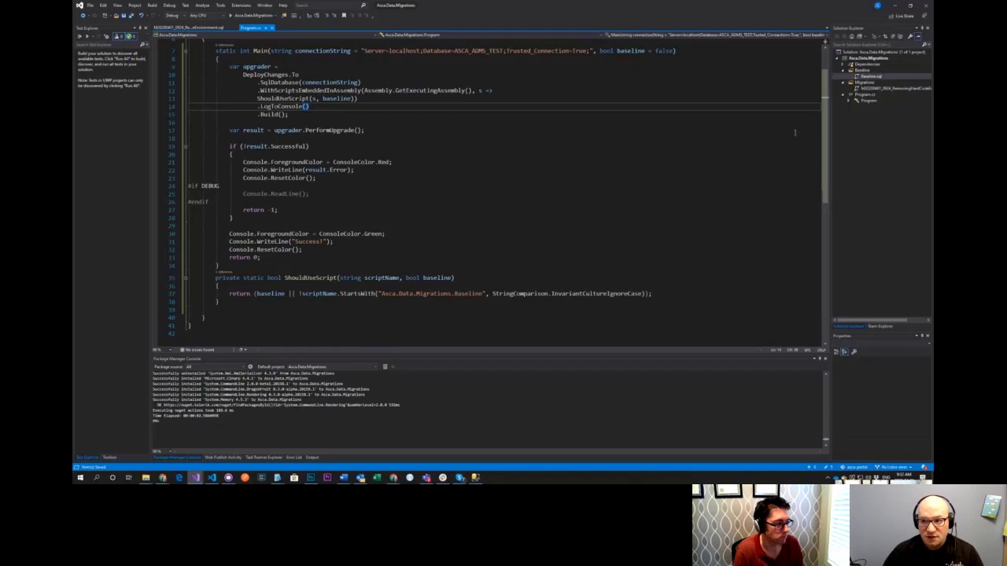
{"action": "mouse_move", "coordinate": [566, 166]}
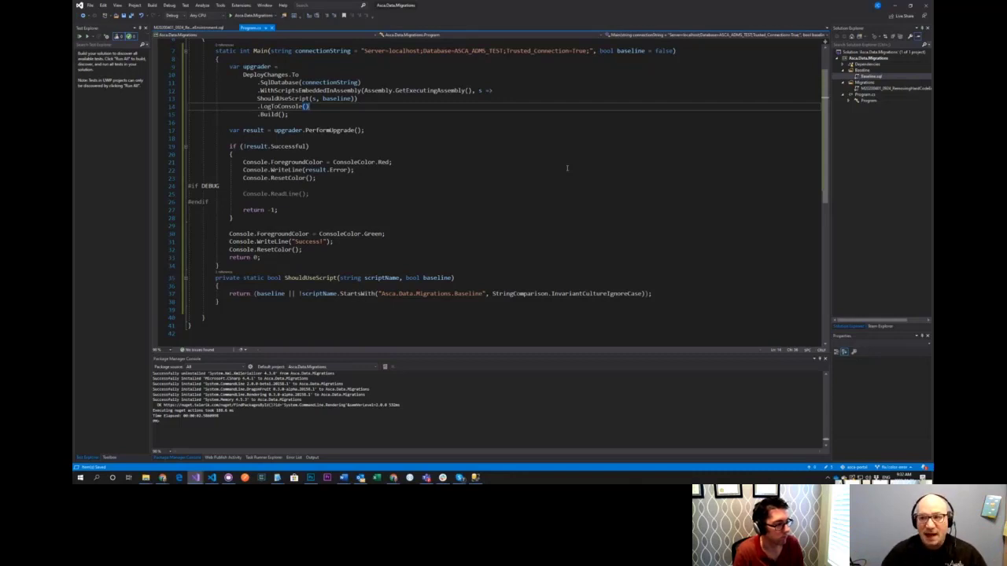
{"action": "mouse_move", "coordinate": [591, 173]}
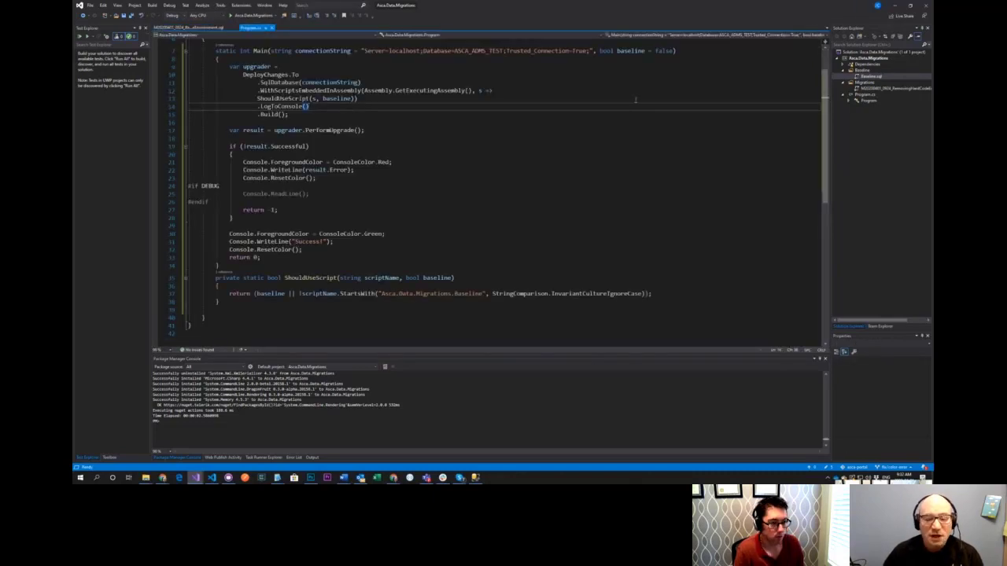
Build the migrations project from Solution Explorer, surfacing the .NET SDK target-framework error
{"action": "right_click", "coordinate": [868, 58]}
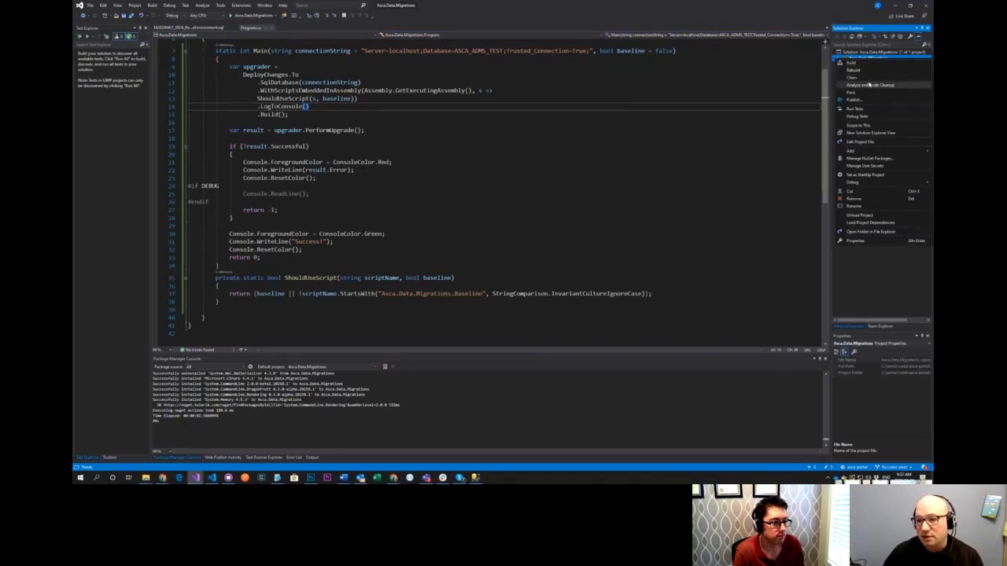
{"action": "left_click", "coordinate": [851, 151]}
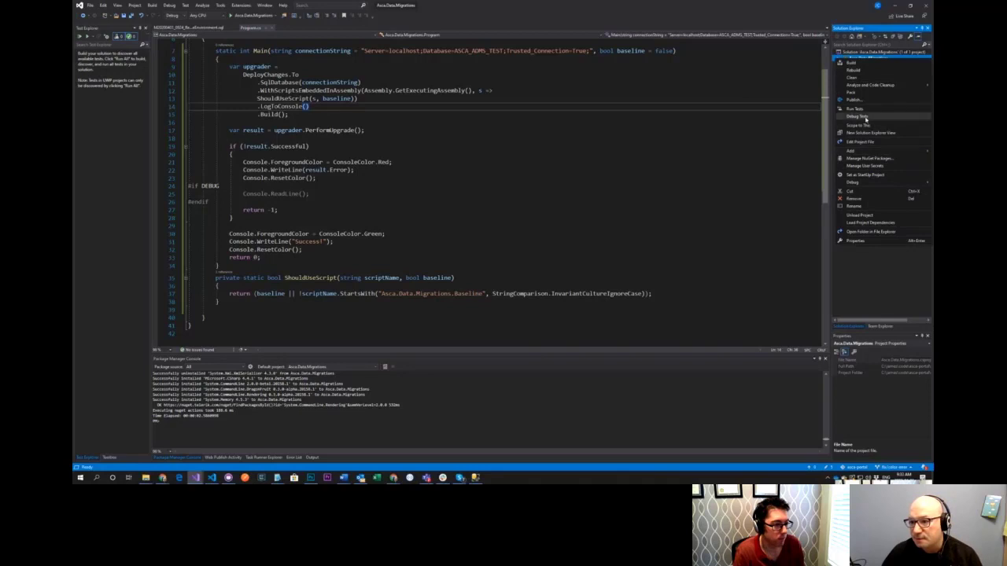
{"action": "mouse_move", "coordinate": [871, 198]}
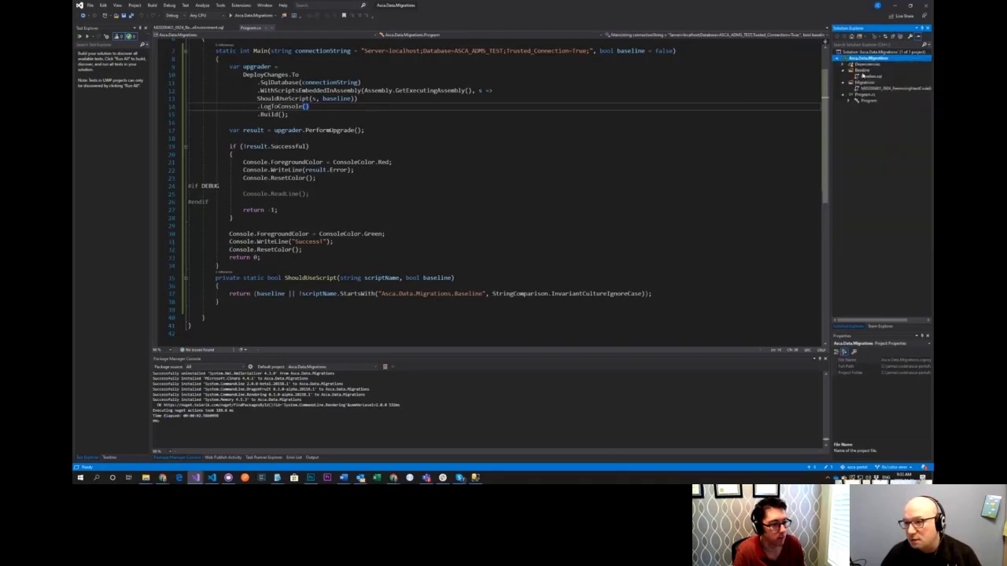
{"action": "right_click", "coordinate": [862, 57]}
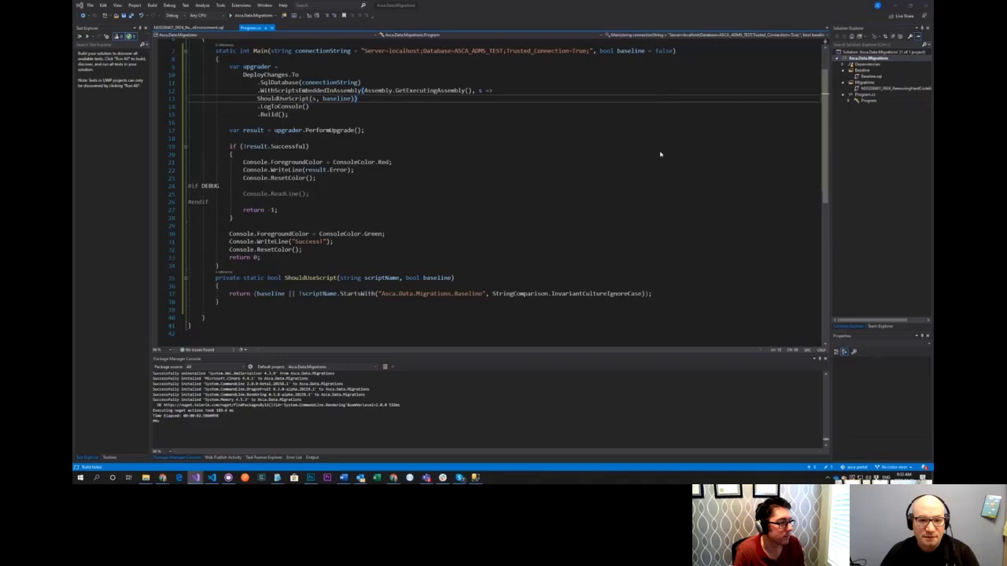
{"action": "left_click", "coordinate": [294, 456]}
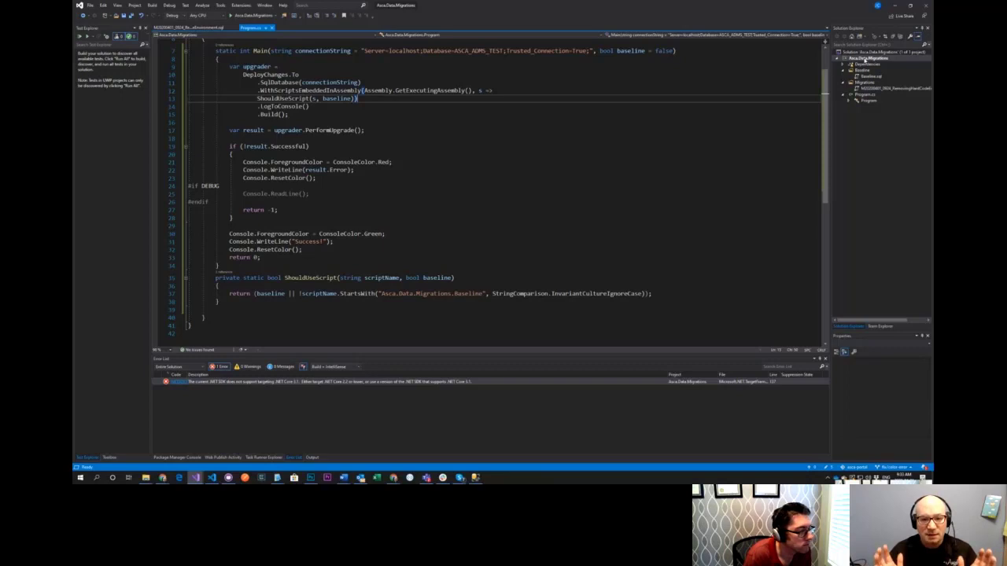
Open the migrations project's properties and choose a different Target framework
{"action": "right_click", "coordinate": [865, 52]}
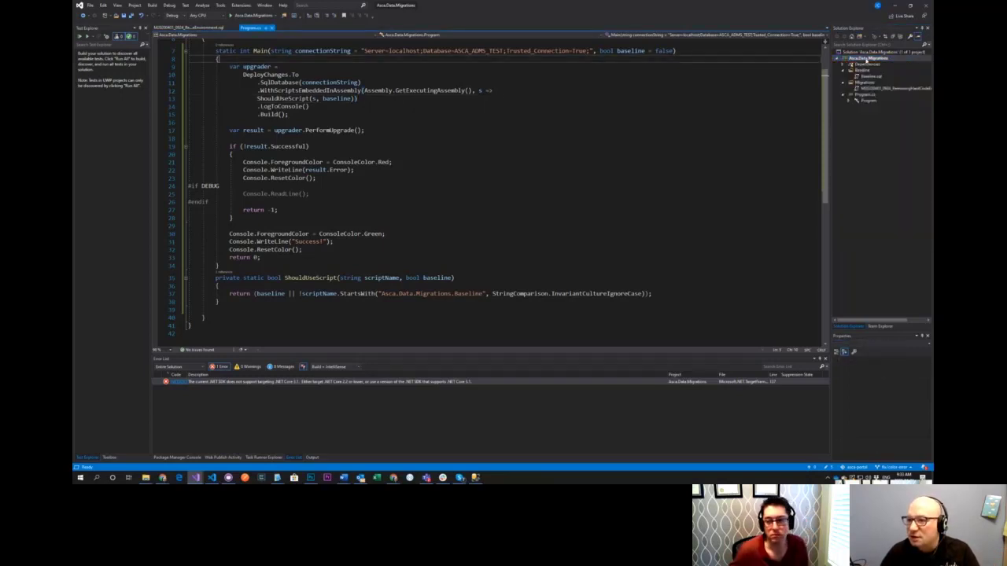
{"action": "right_click", "coordinate": [866, 56]}
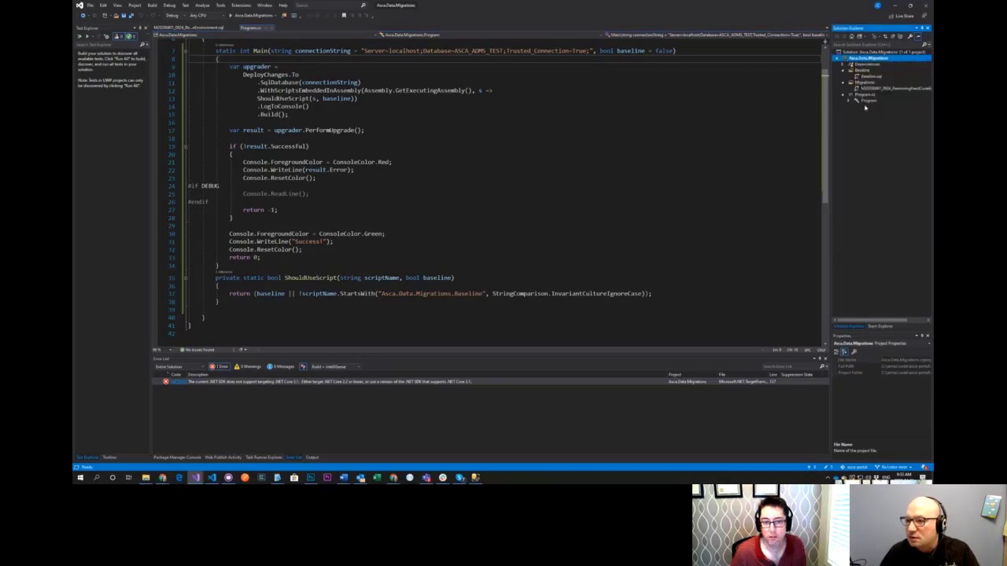
{"action": "left_click", "coordinate": [846, 96]}
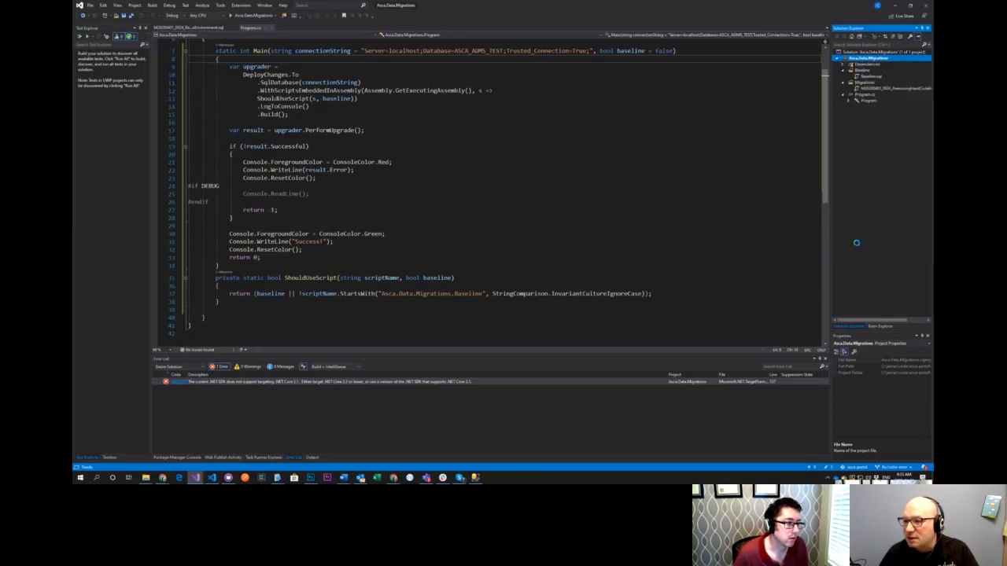
{"action": "left_click", "coordinate": [173, 28]}
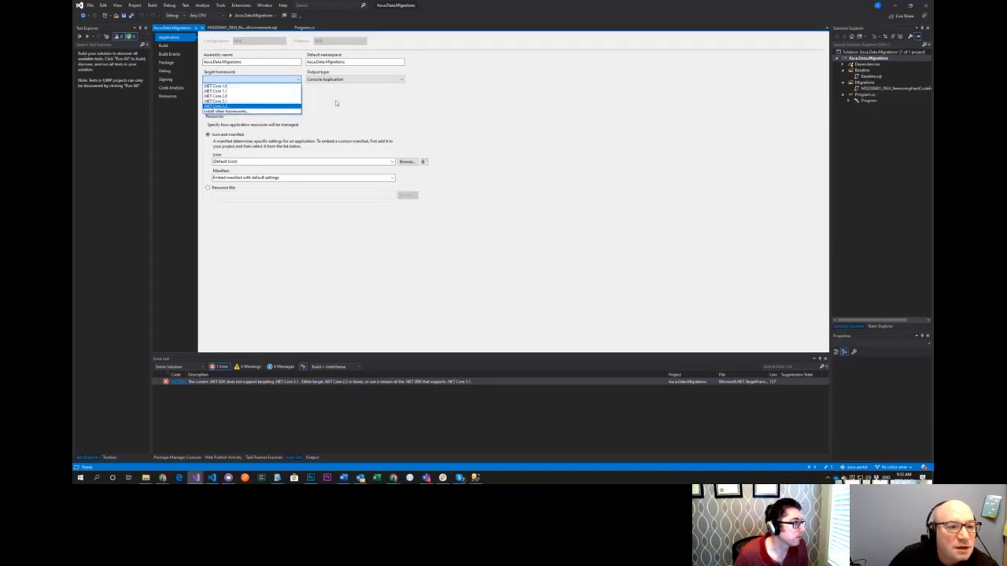
{"action": "left_click", "coordinate": [217, 107]}
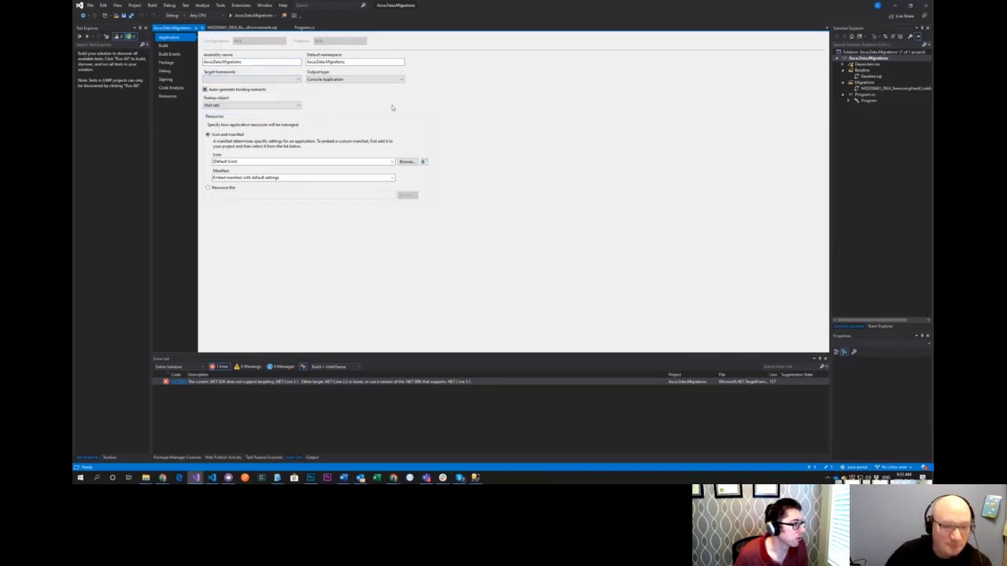